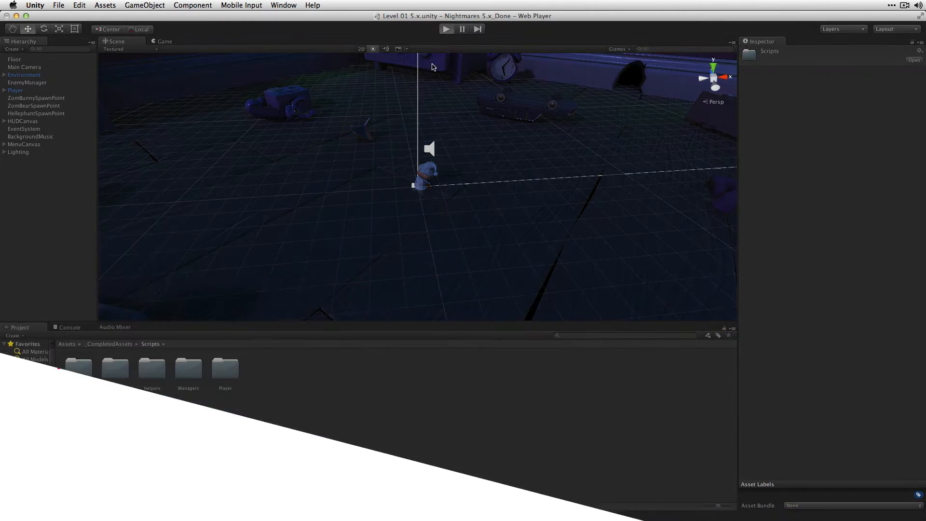
Step: Play the game to preview the pause menu, then select MenuCanvas to view its Pause Manager component
click(445, 28)
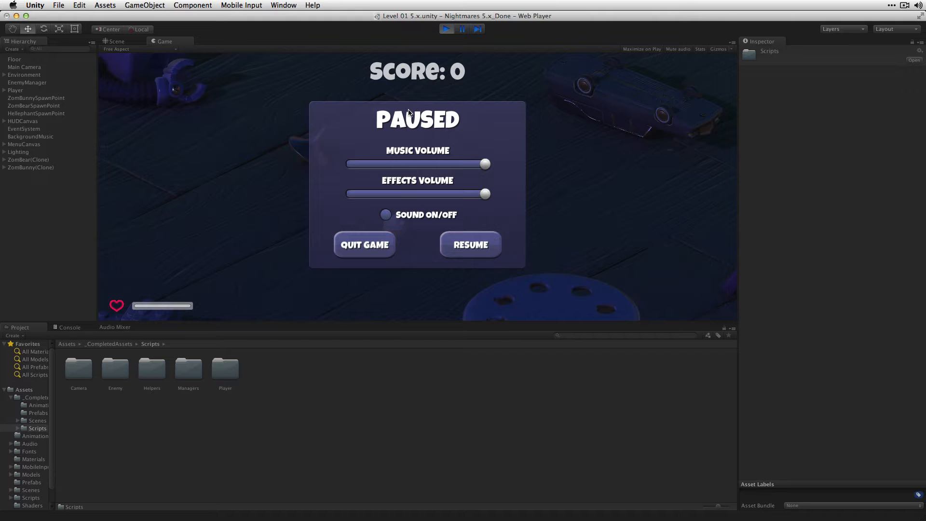
click(116, 41)
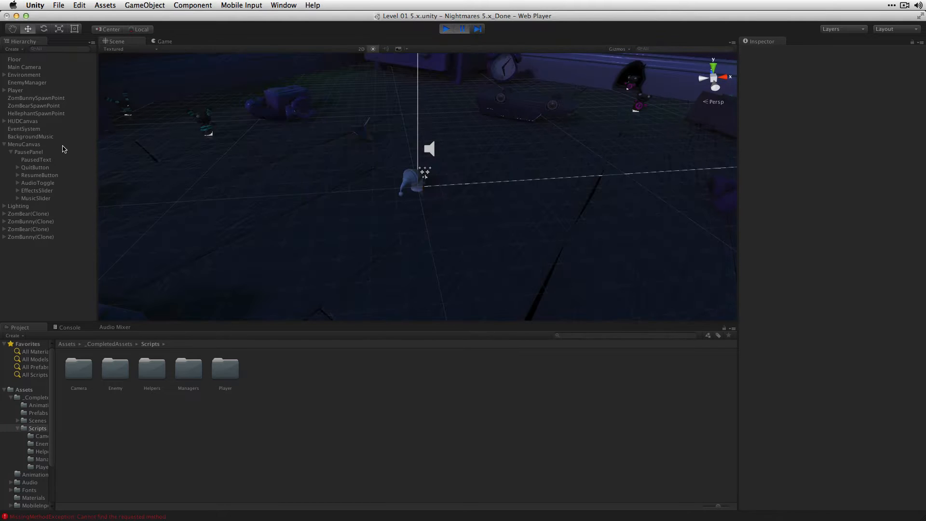
click(24, 144)
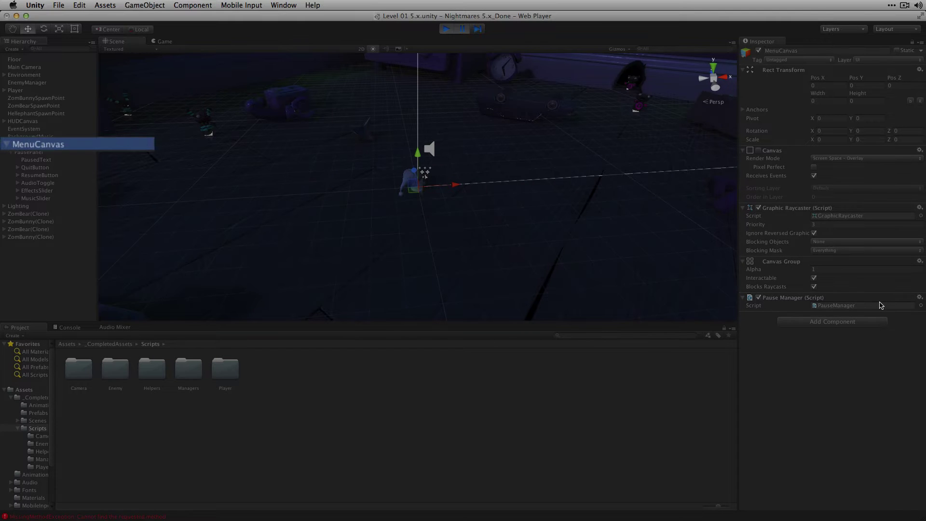
double_click(835, 306)
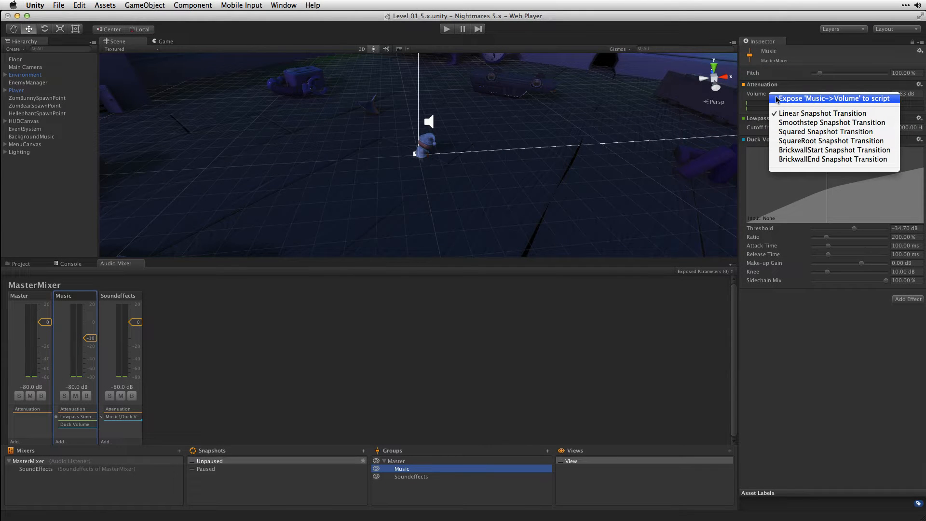
Step: Expose the Music and SoundEffects group volumes to script, giving MasterMixer two exposed parameters
click(833, 98)
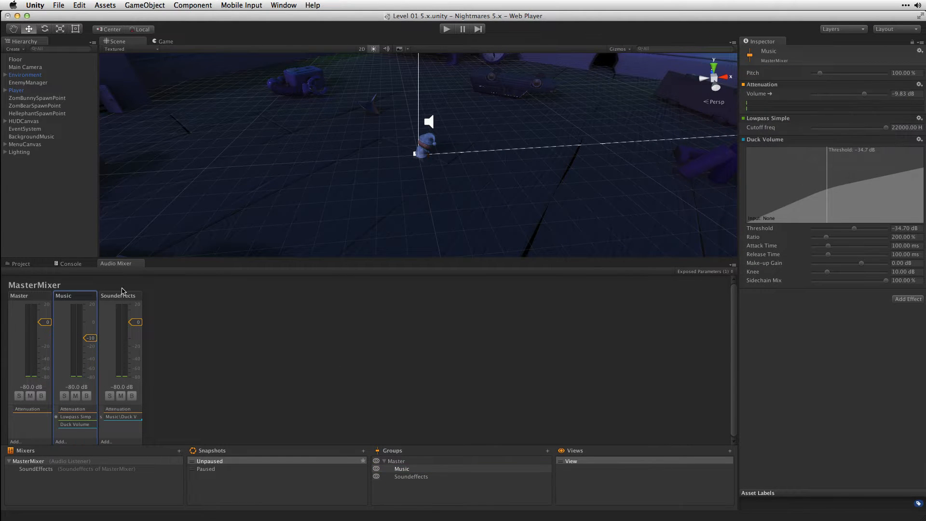
click(118, 295)
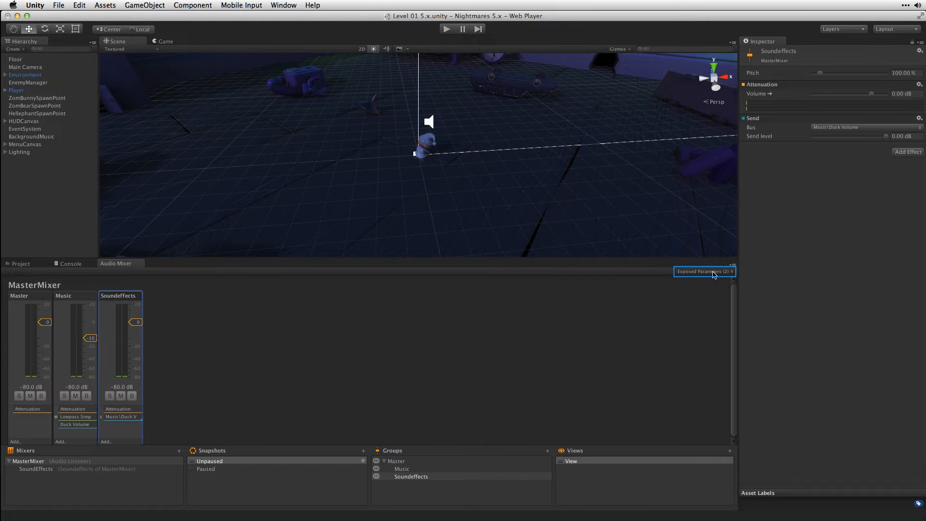
click(703, 271)
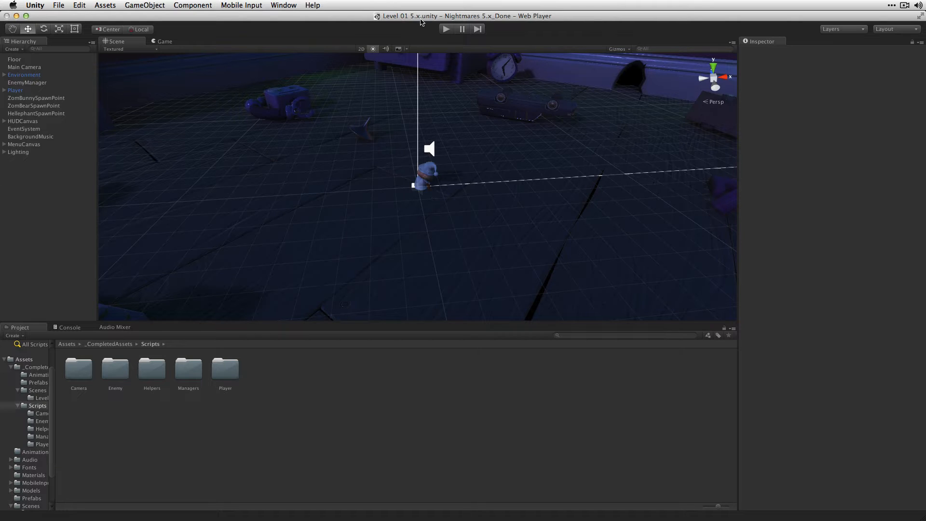
mouse_move(398, 442)
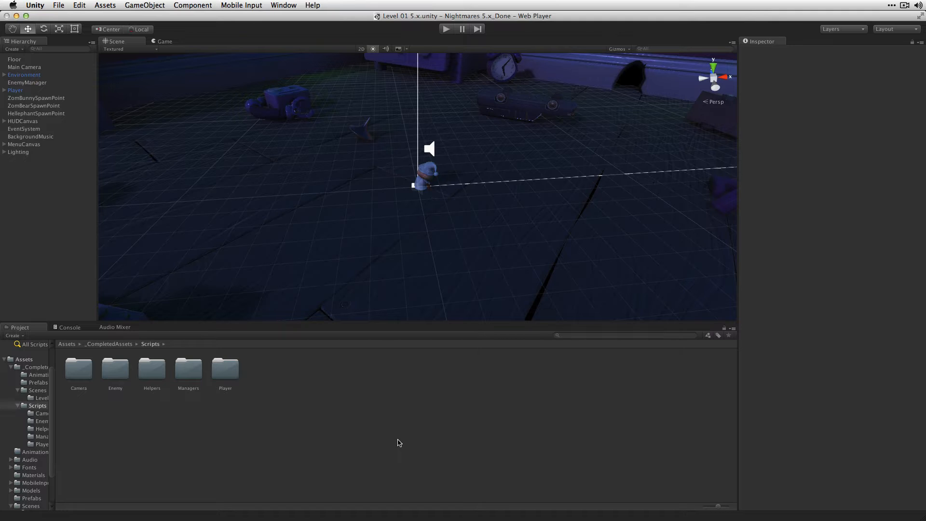
Step: Select MenuCanvas and open its PauseManager script in MonoDevelop
click(23, 144)
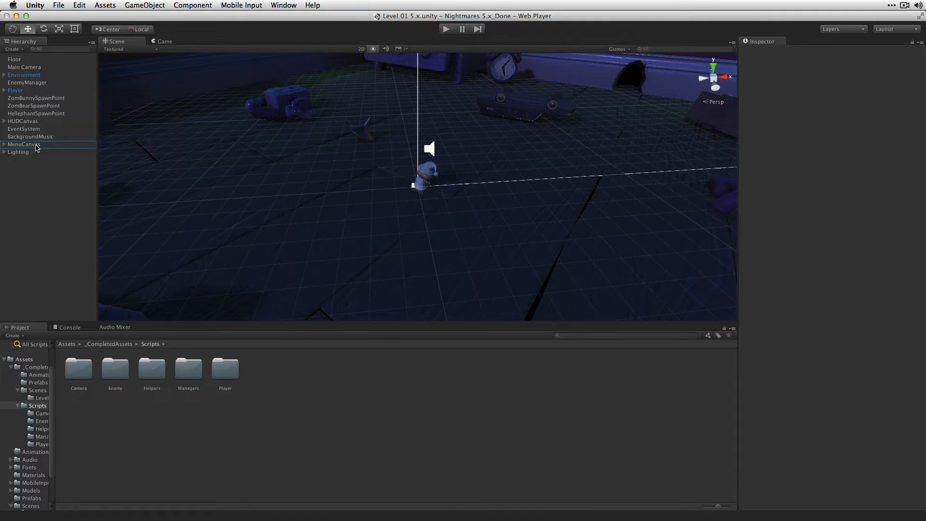
click(23, 144)
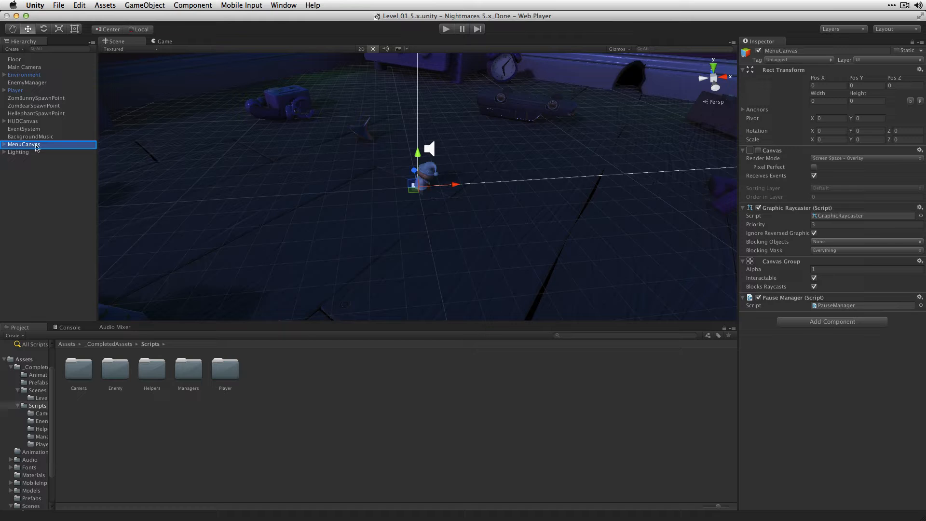
click(862, 306)
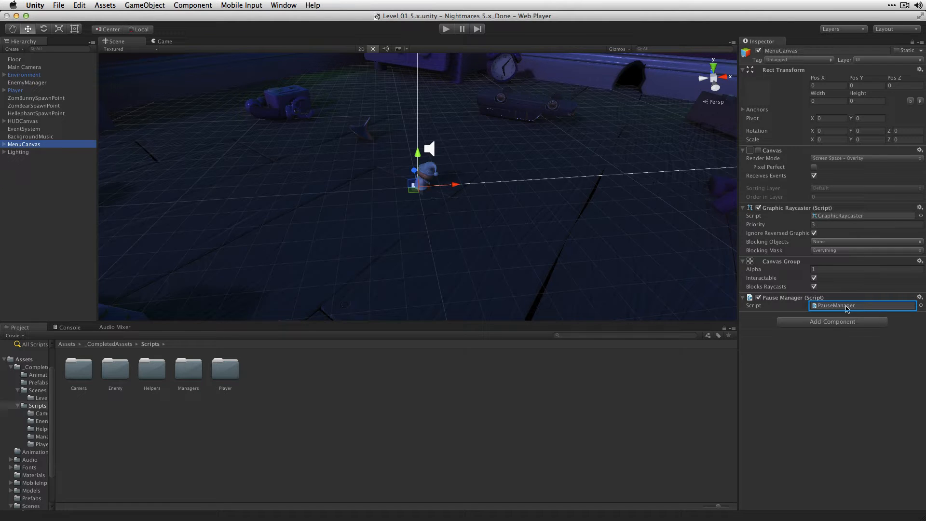
double_click(834, 306)
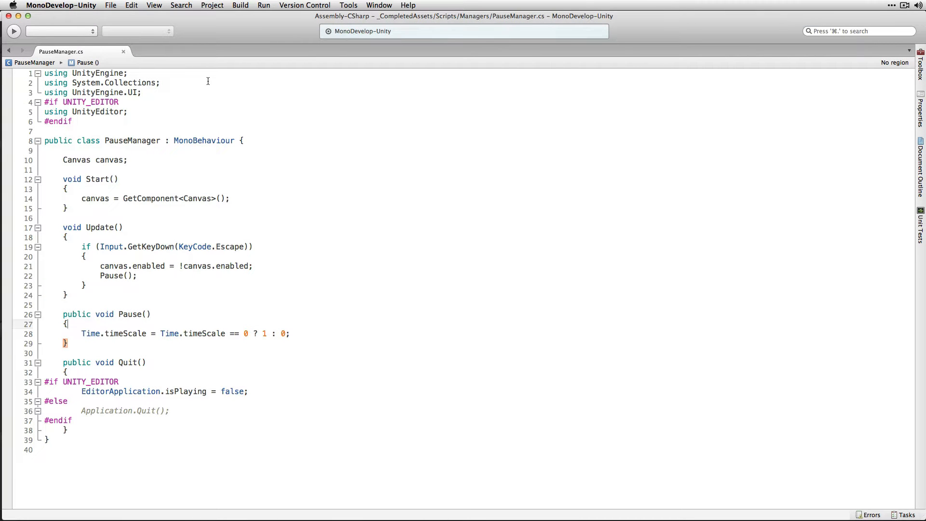
click(203, 93)
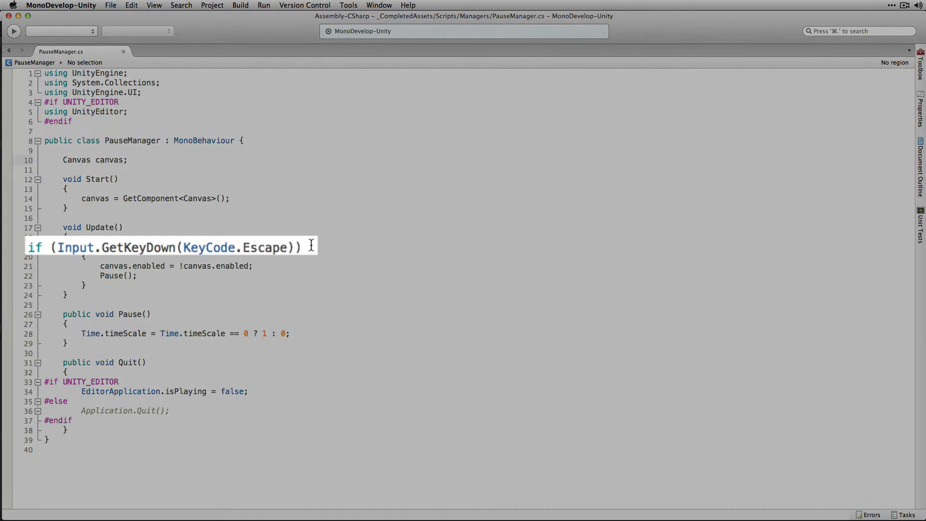
click(127, 160)
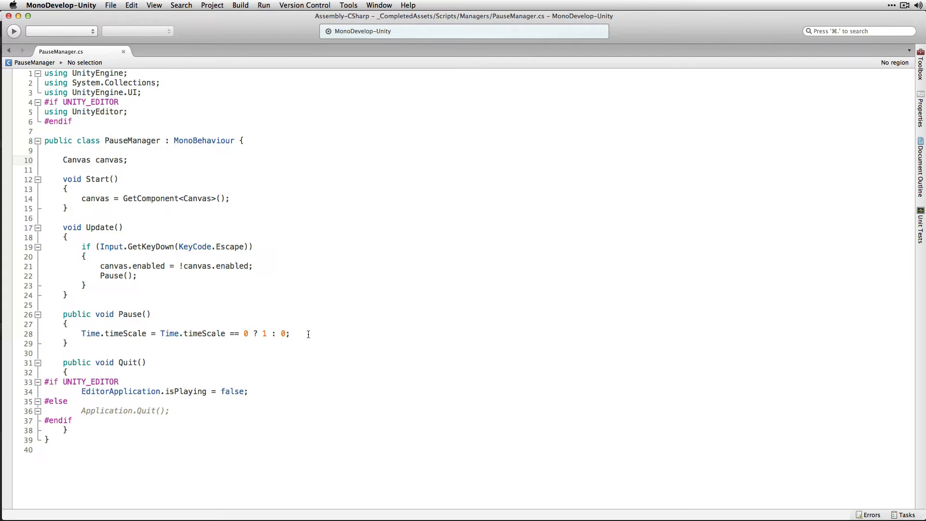
click(127, 159)
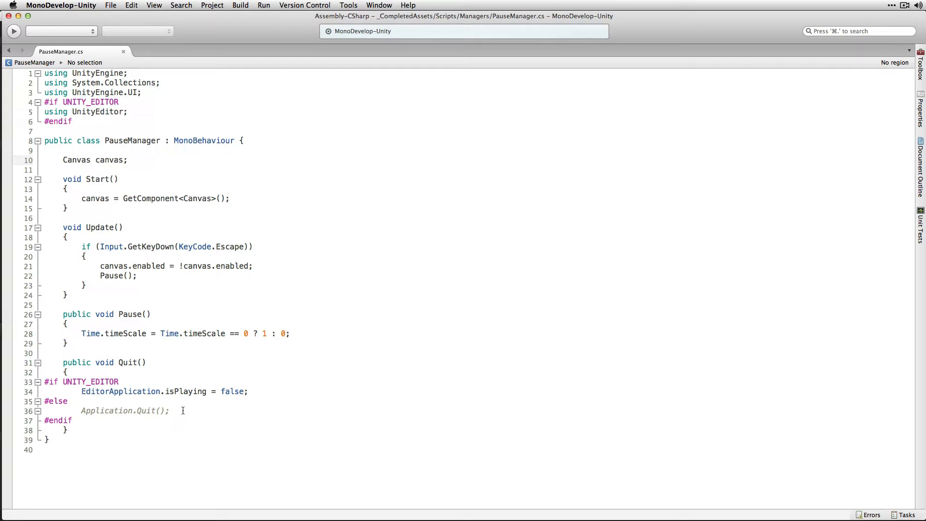
click(128, 159)
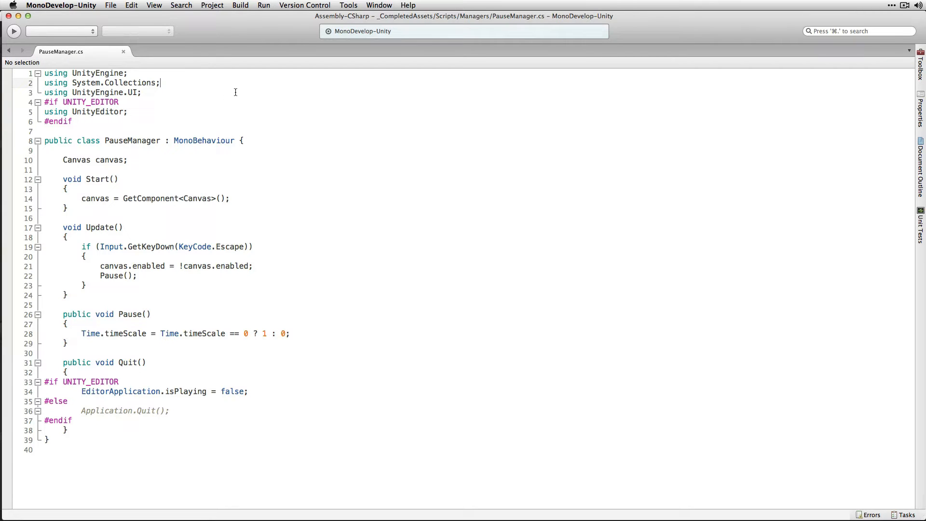
Step: Add 'using UnityEngine.Audio;' and declare public AudioMixerSnapshot paused and unpaused fields
text(u)
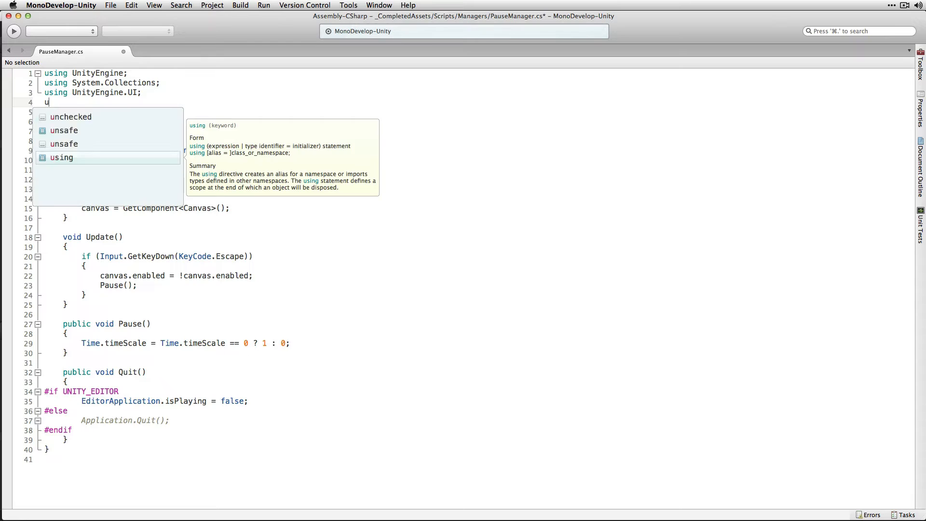
text(sing UnityEngine.Audio;)
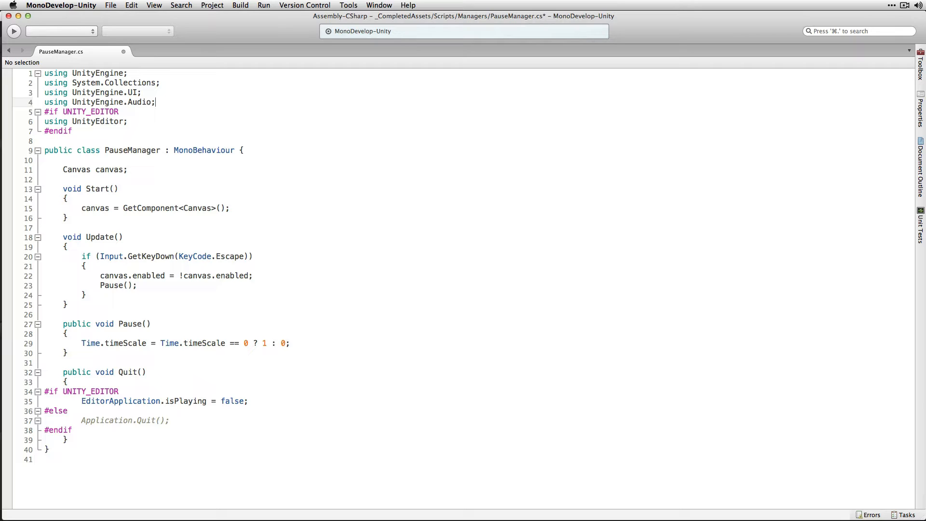
key(Return)
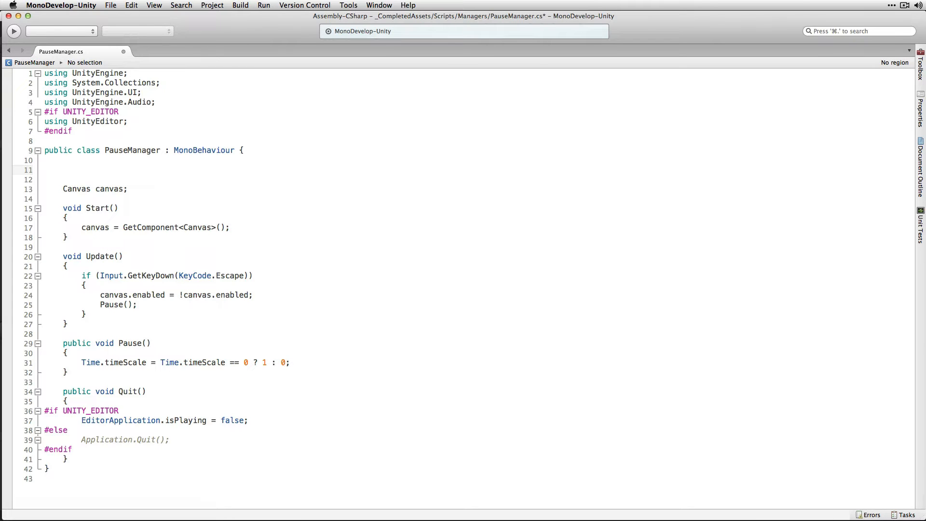
text(public AudioMixerSnapshot paused;)
click(273, 178)
text(public AudioMixerSnapshot unpaused;)
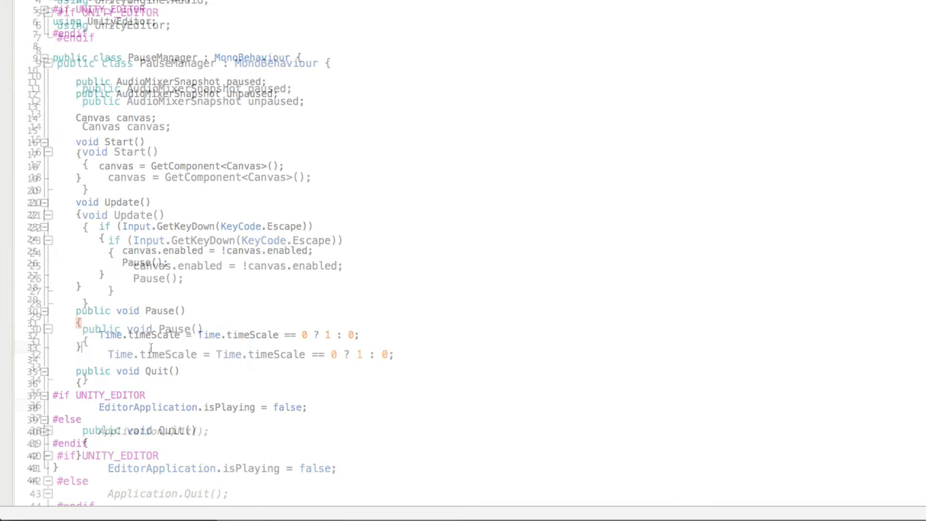
Step: Write void Lowpass() transitioning to paused when Time.timeScale == 0, else unpaused, over .01f, and call it from Pause
text(void Lowpass)
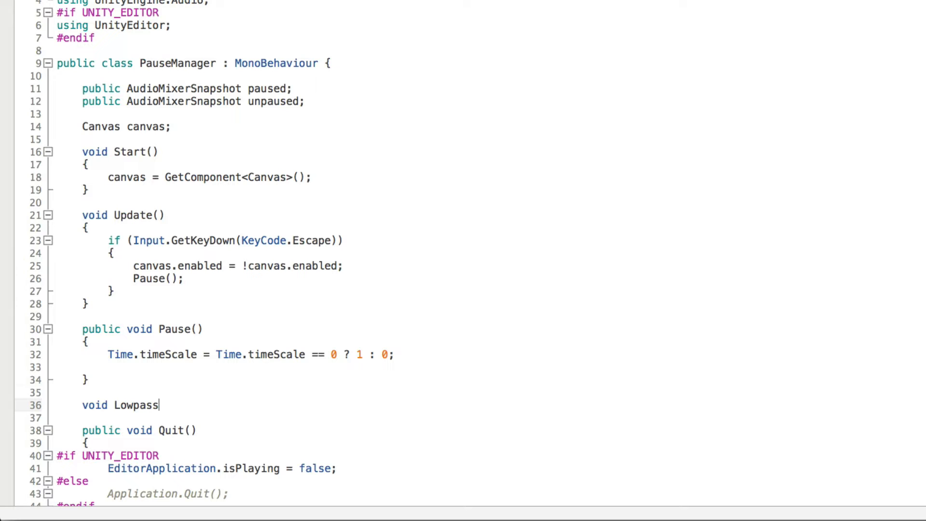
text(())
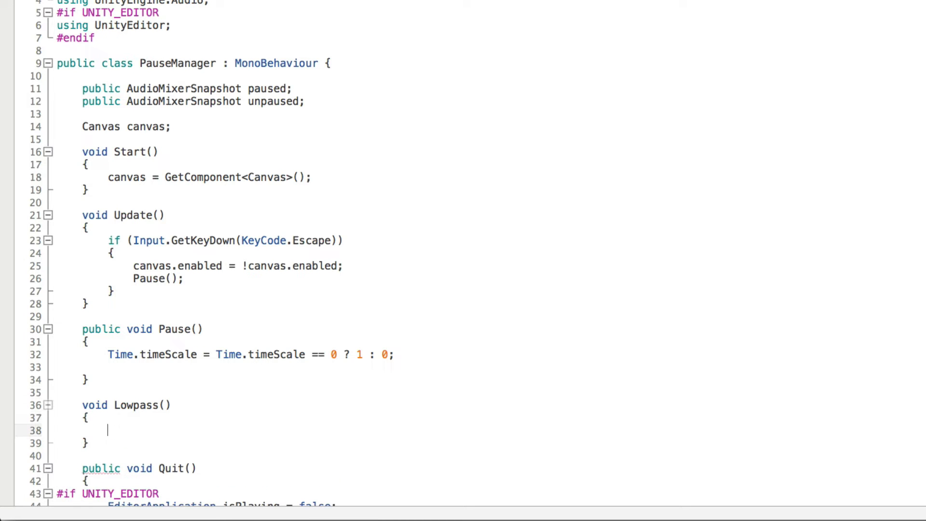
text(if ()
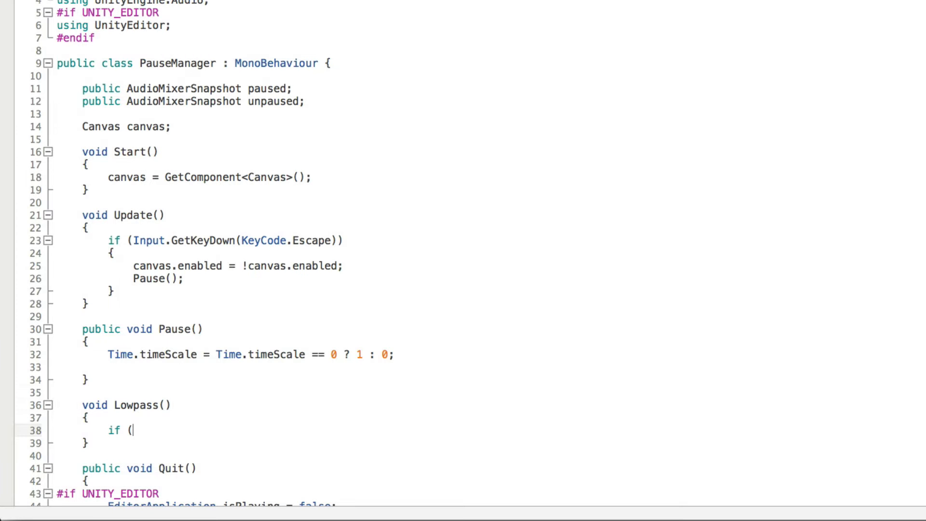
text(Time.timeScale == 0))
text(else)
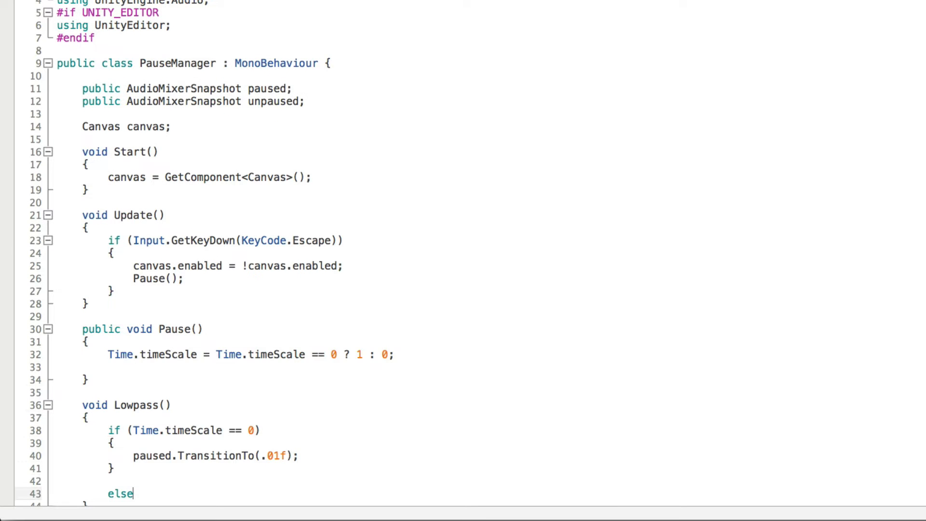
scroll(down, 3)
text({)
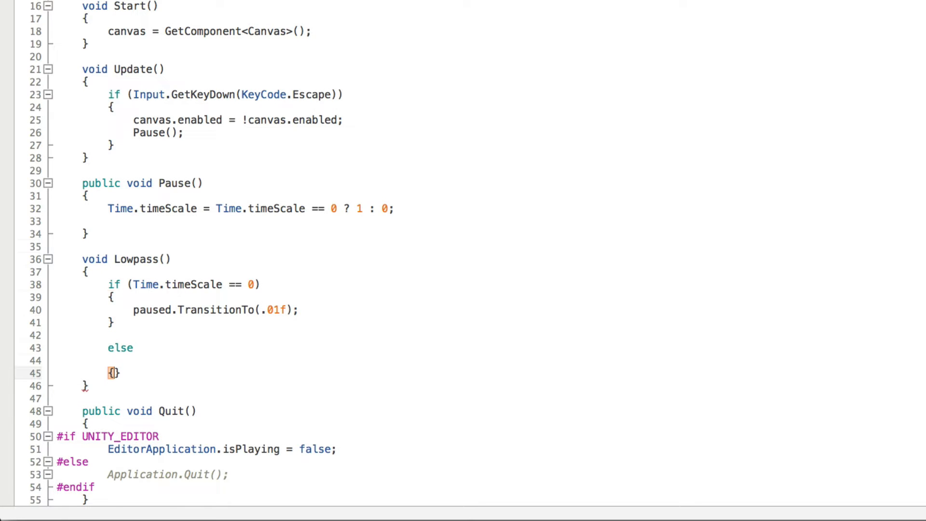
text(unpaused.TransitionTo()
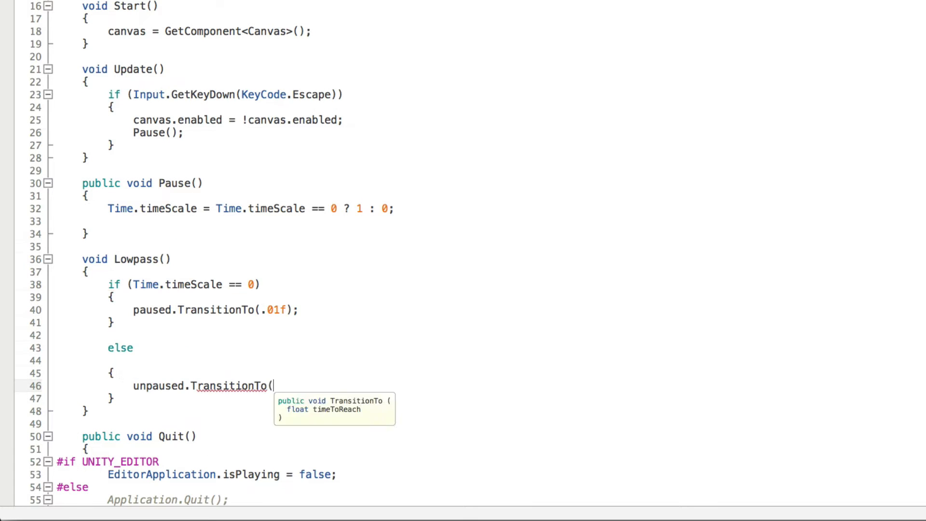
text(.01f);)
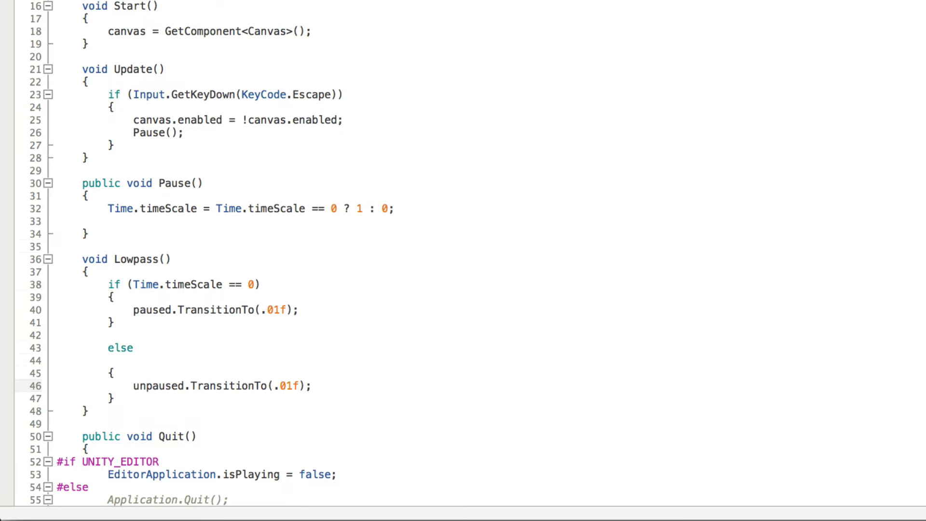
text(Lowpas)
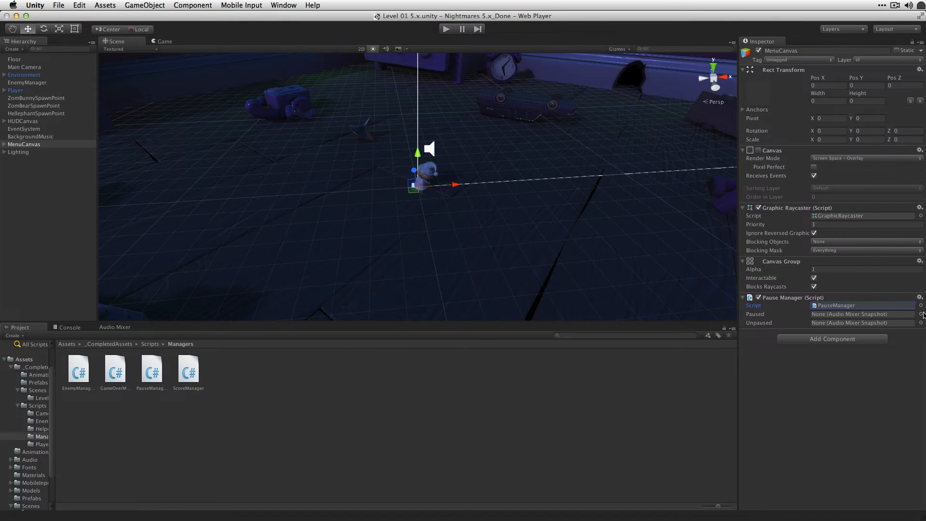
Step: Assign the Paused and Unpaused mixer snapshots to the Pause Manager's Paused and Unpaused slots
click(919, 314)
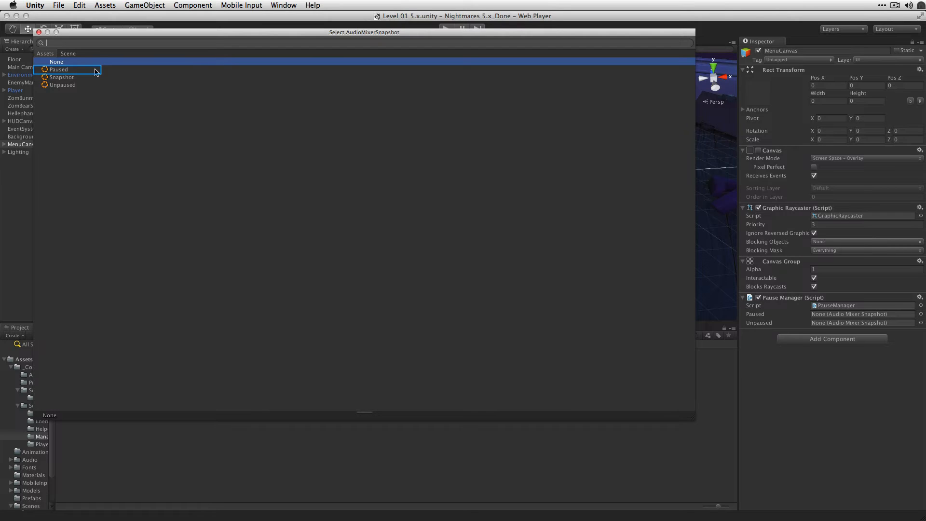
click(59, 70)
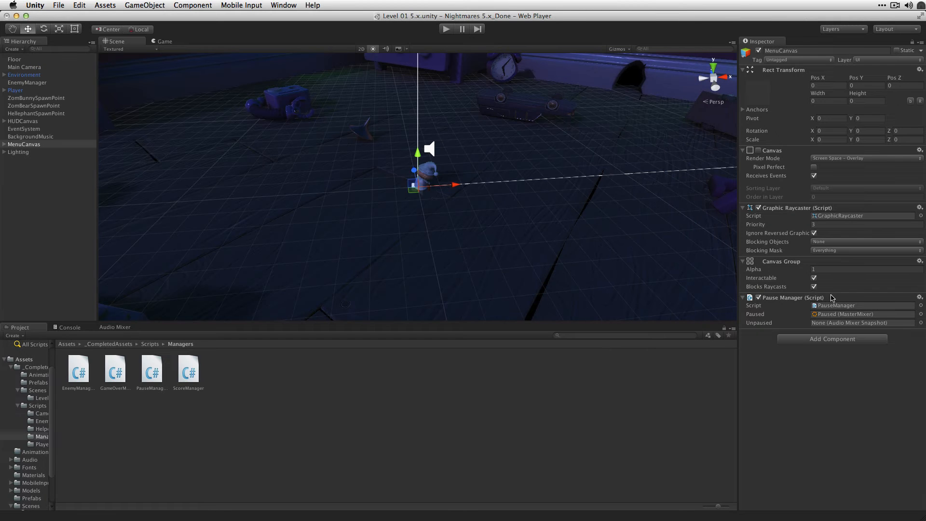
click(919, 323)
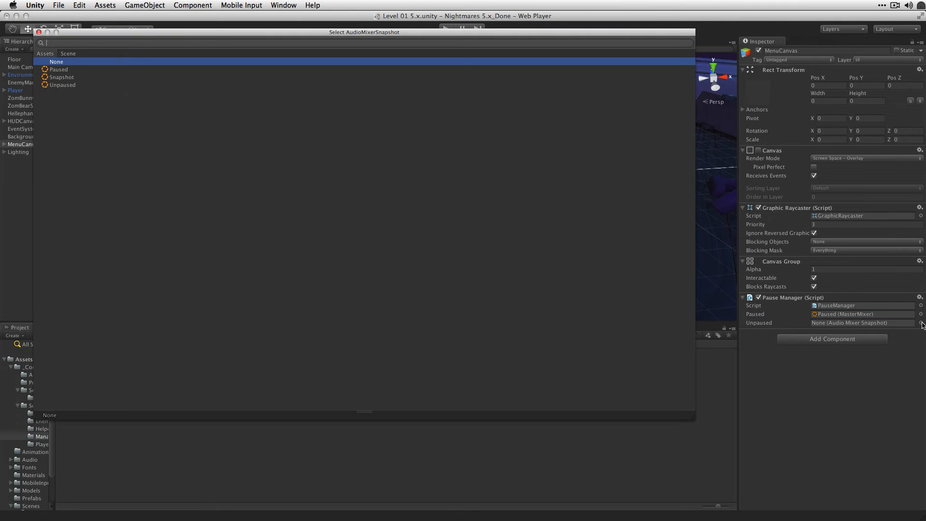
click(63, 84)
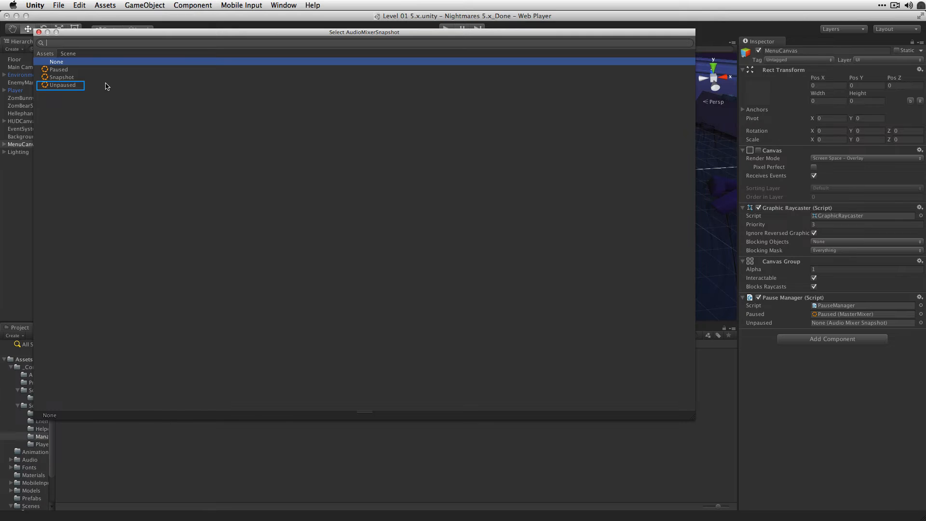
click(62, 84)
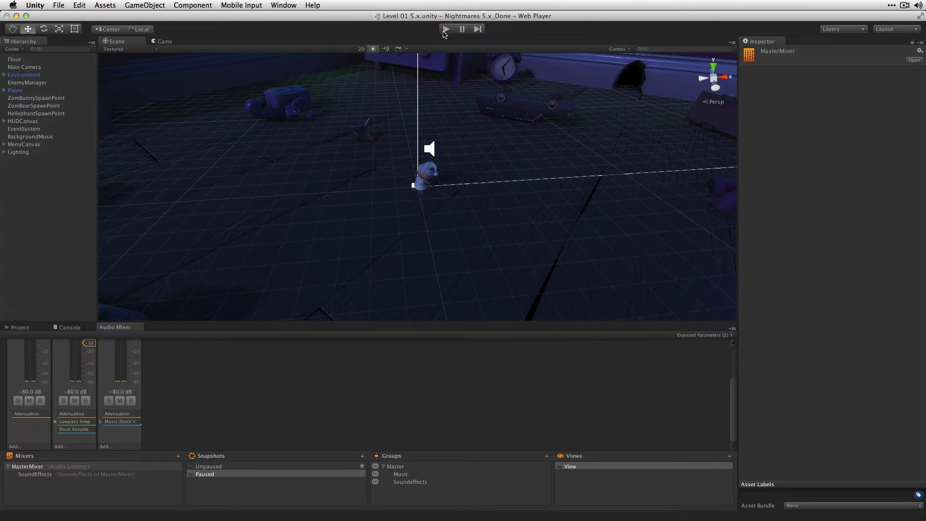
Step: Play the game, pause and resume from the menu, then stop the run
click(445, 28)
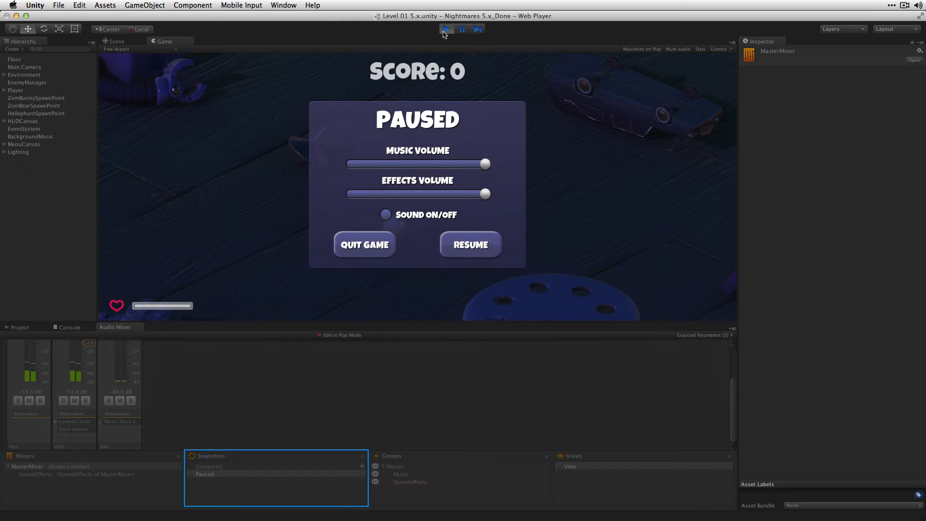
mouse_move(443, 45)
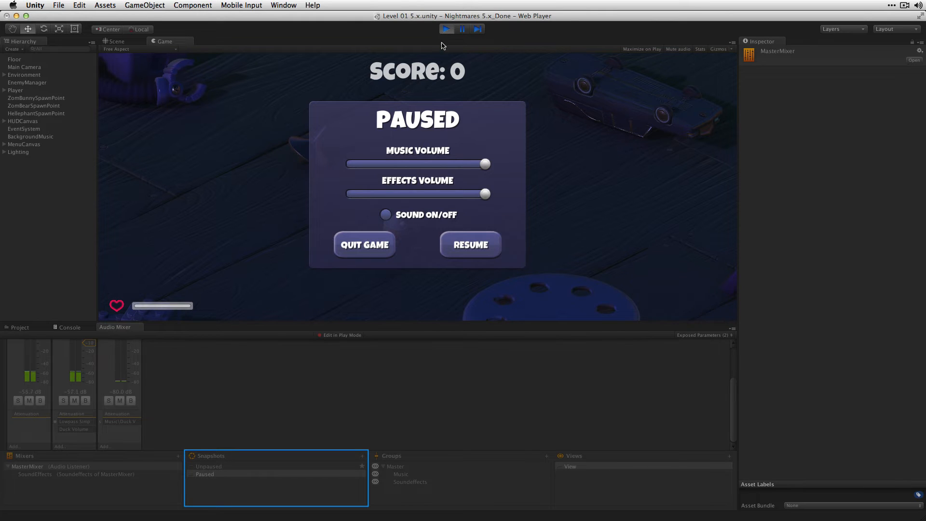
mouse_move(470, 244)
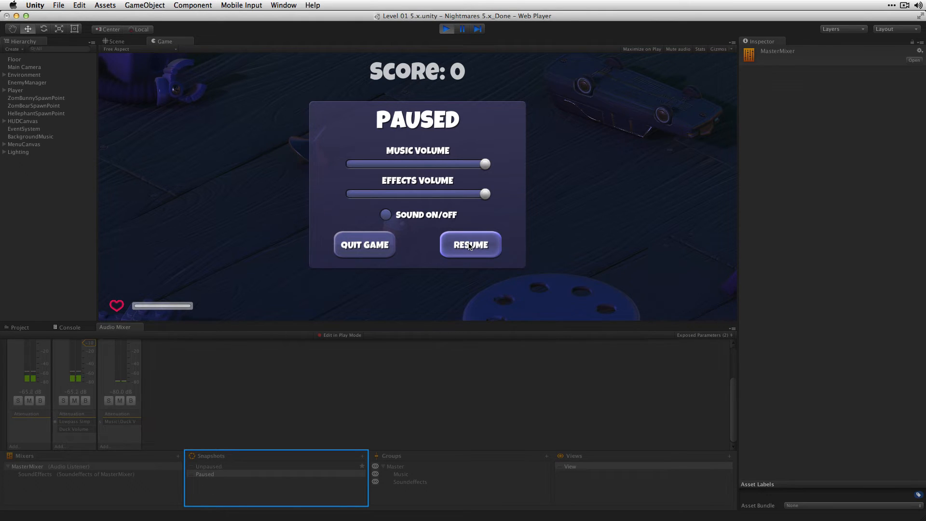
click(470, 244)
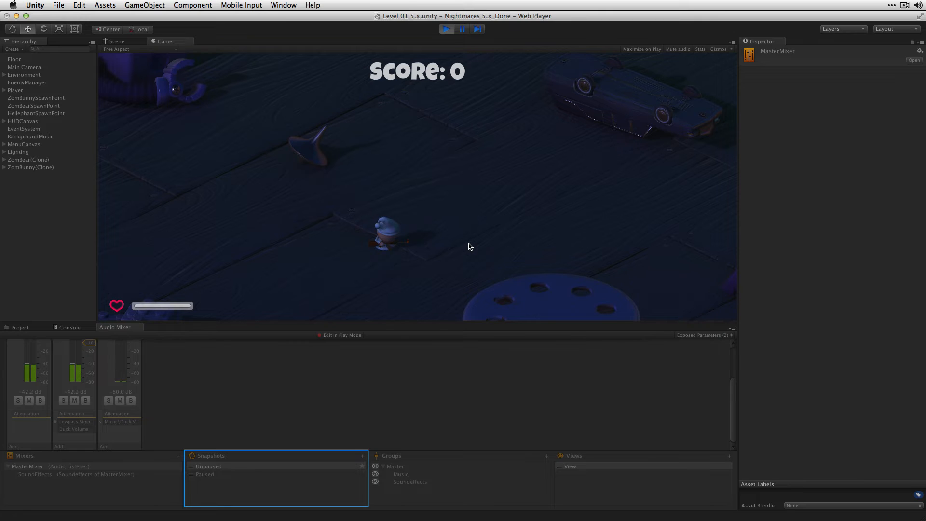
mouse_move(494, 141)
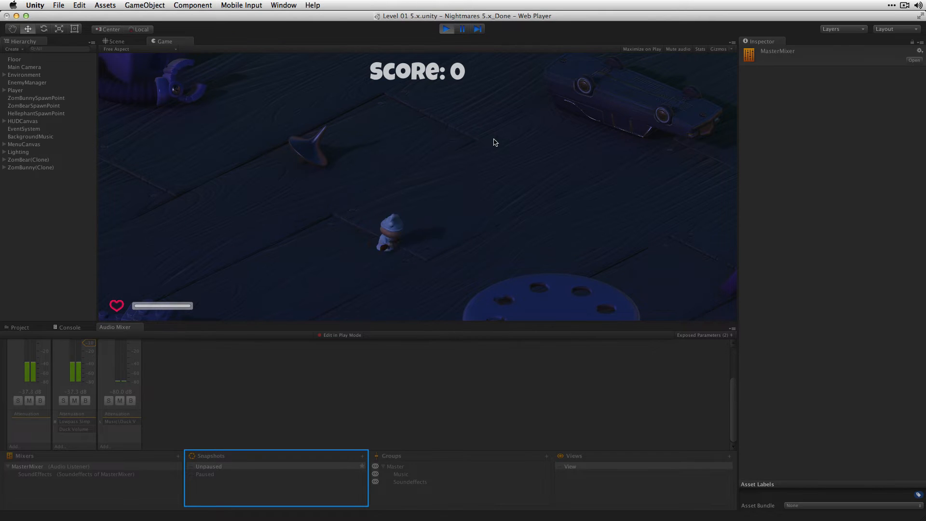
click(116, 42)
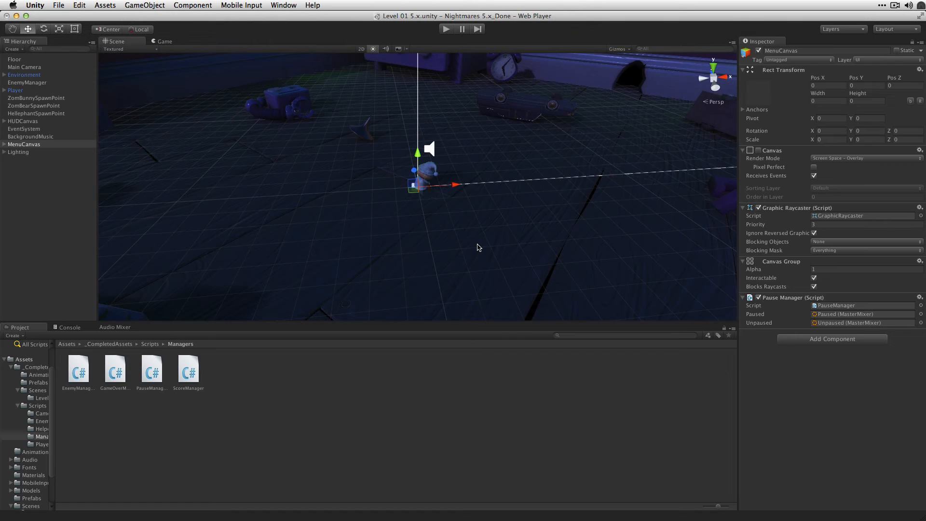
Step: Run the game once more, then create a new C# script in the Managers folder
click(445, 28)
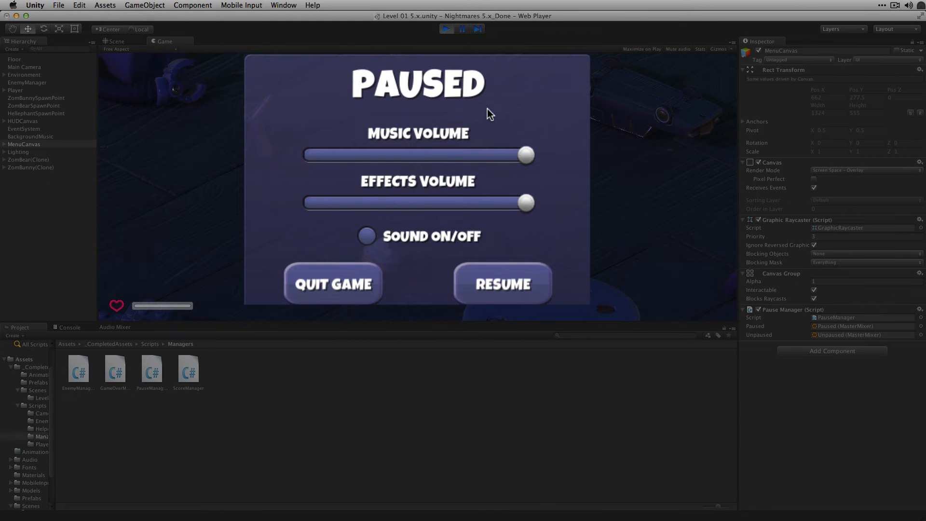
click(417, 154)
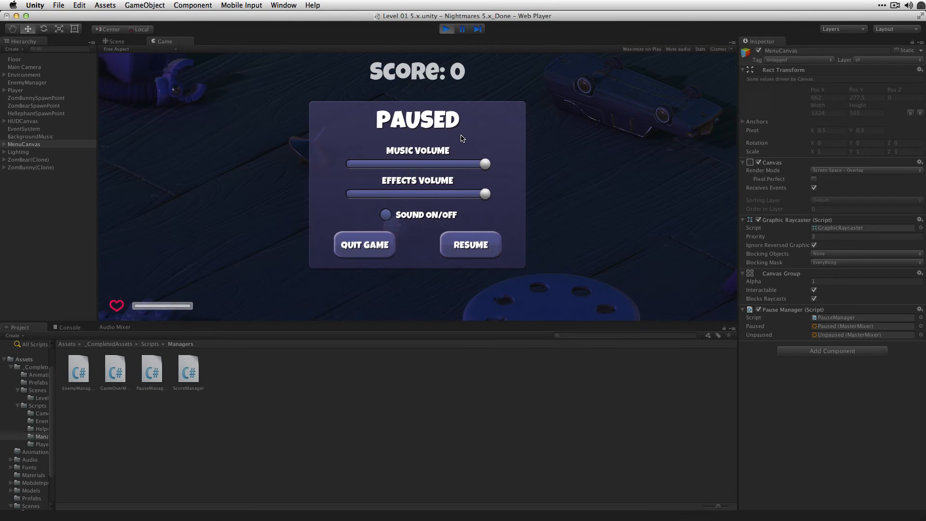
click(117, 42)
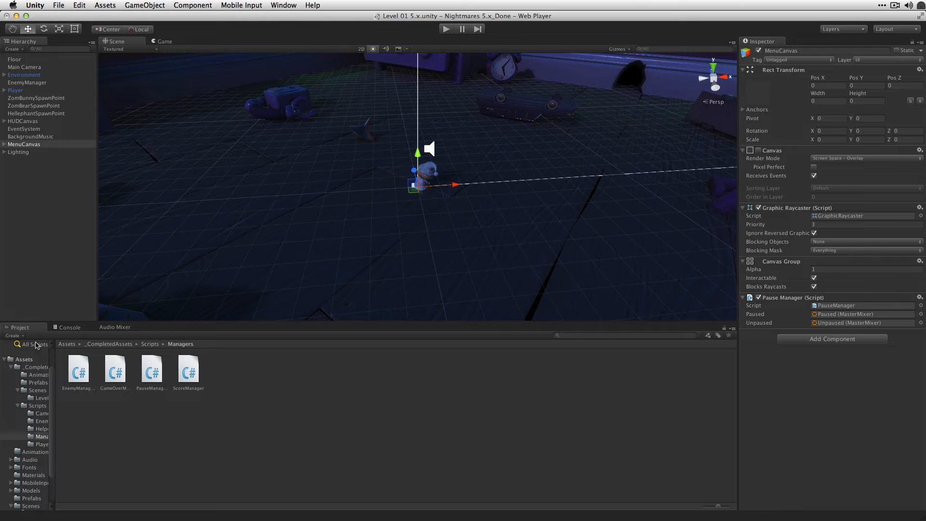
click(13, 335)
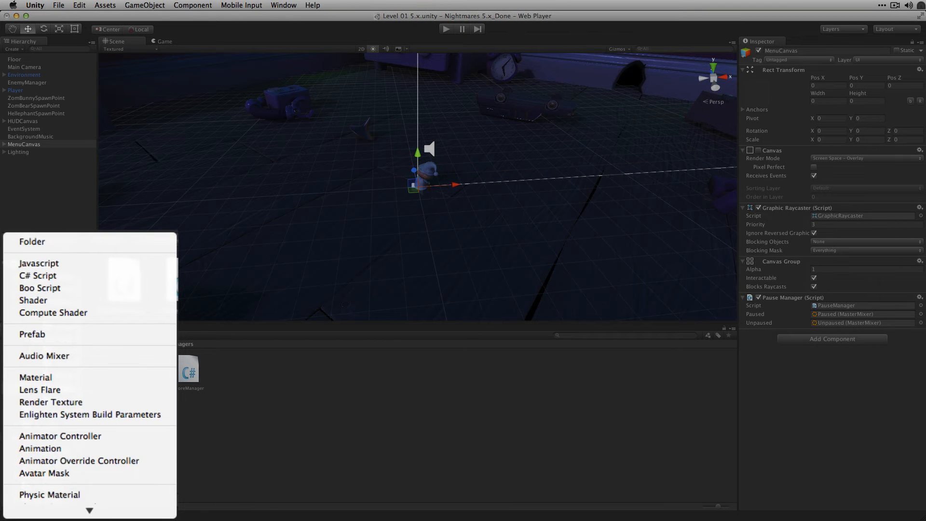
click(38, 275)
text(MixLe)
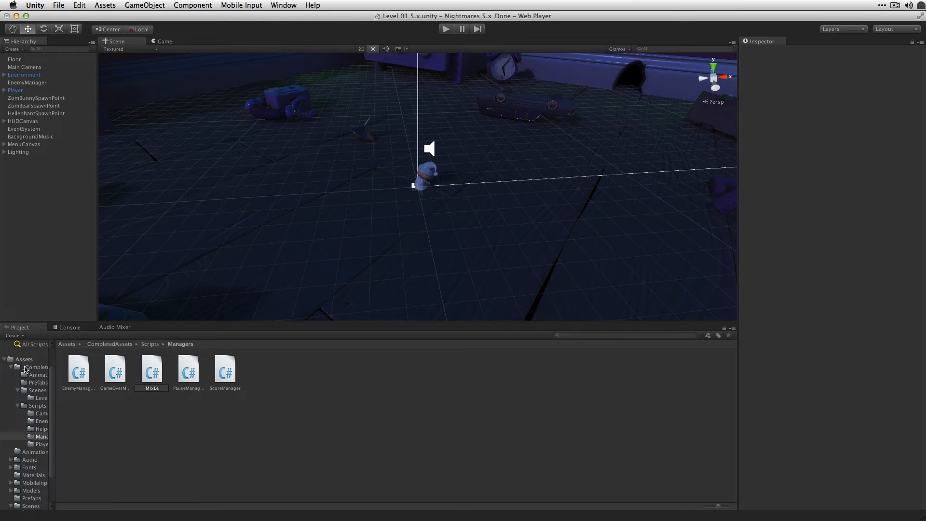
Step: Name the script MixLevels, open it, add 'using UnityEngine.Audio;' and declare 'public AudioMixer masterMixer;'
click(151, 370)
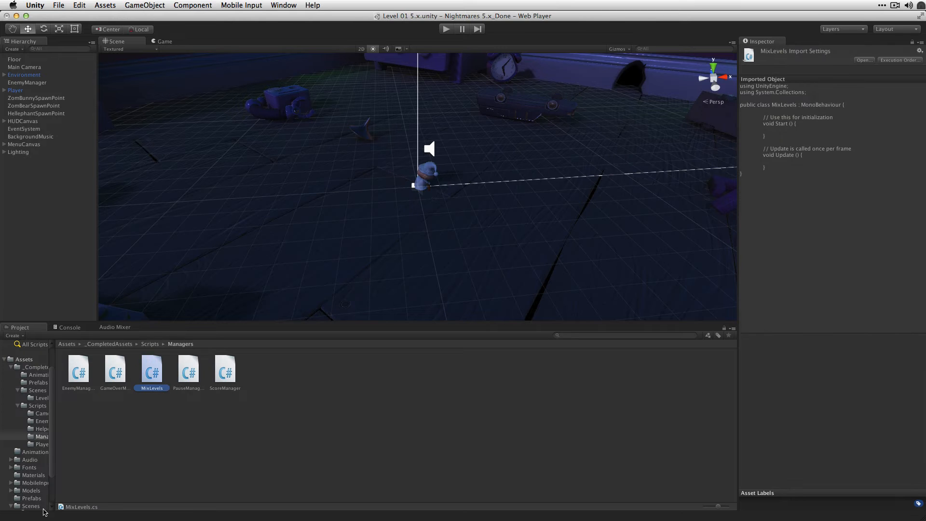
double_click(152, 367)
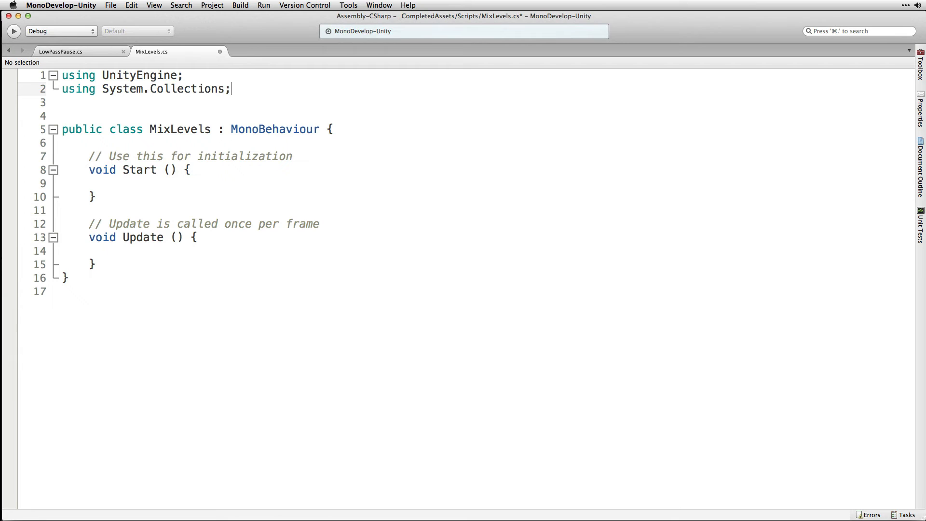
text(using UnityEn)
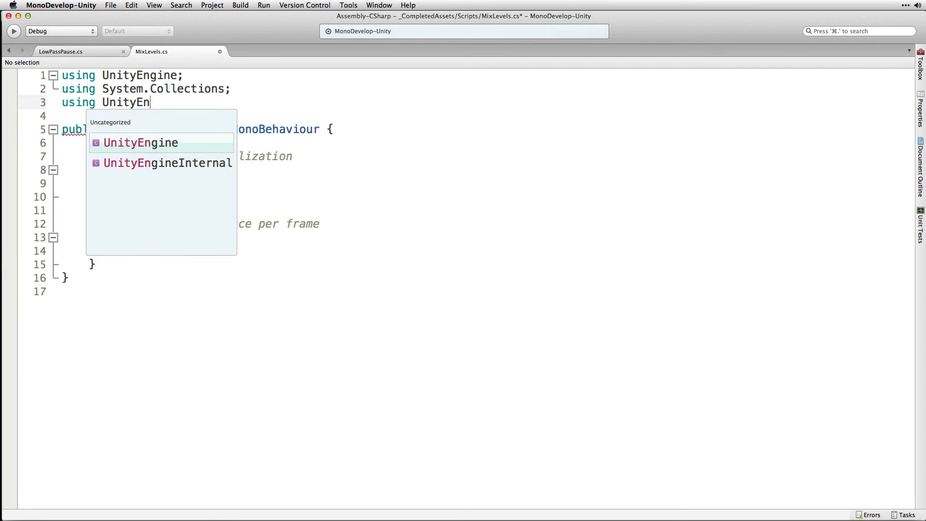
text(.Audio;)
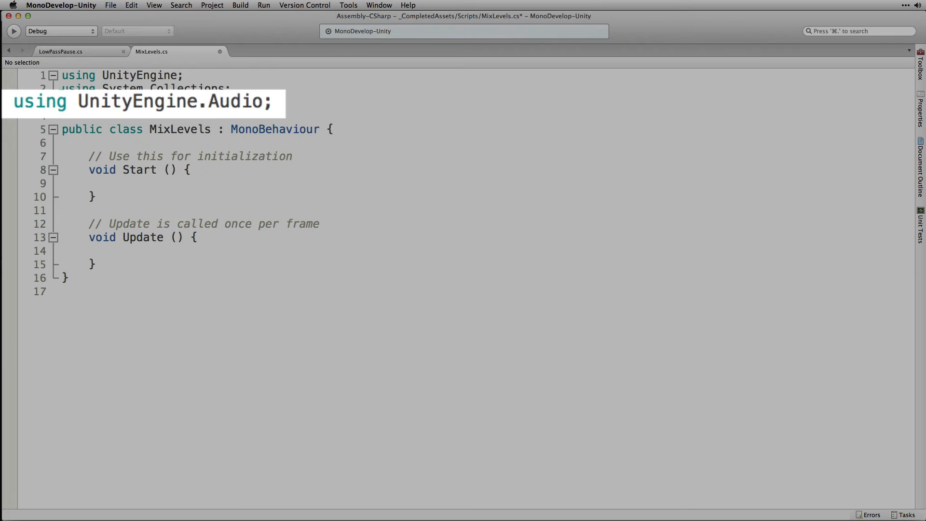
text(public AudioMixer mas)
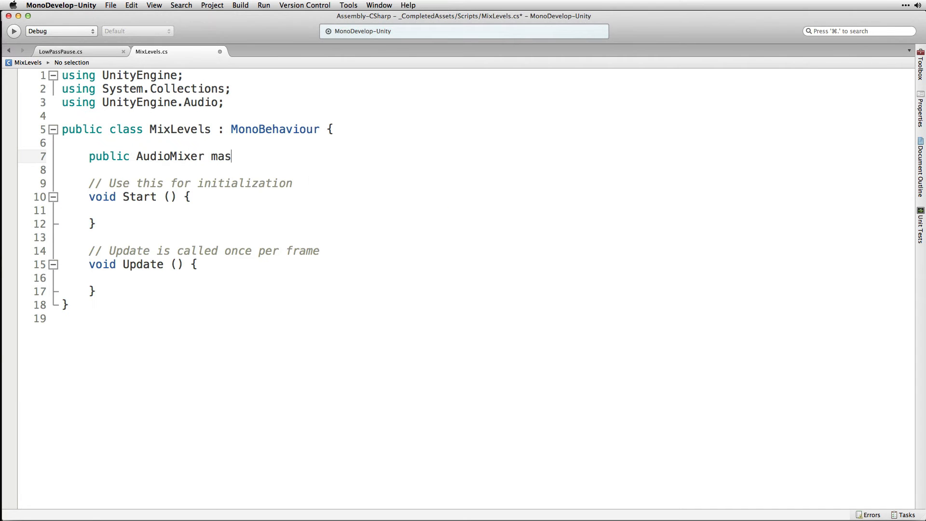
text(terMixer;)
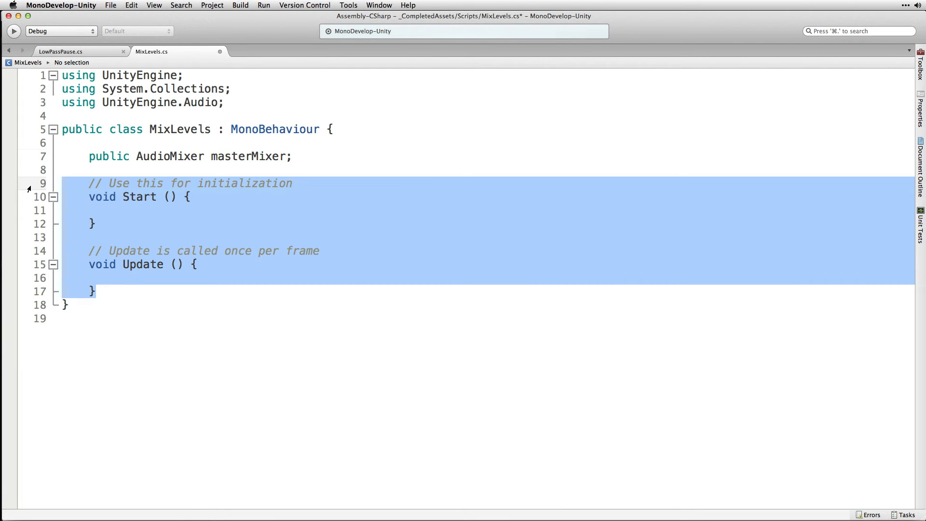
Step: Replace Start and Update with public void SetSfxLvl(float sfxLvl) calling masterMixer.SetFloat("sfxVol", sfxLvl)
key(Delete)
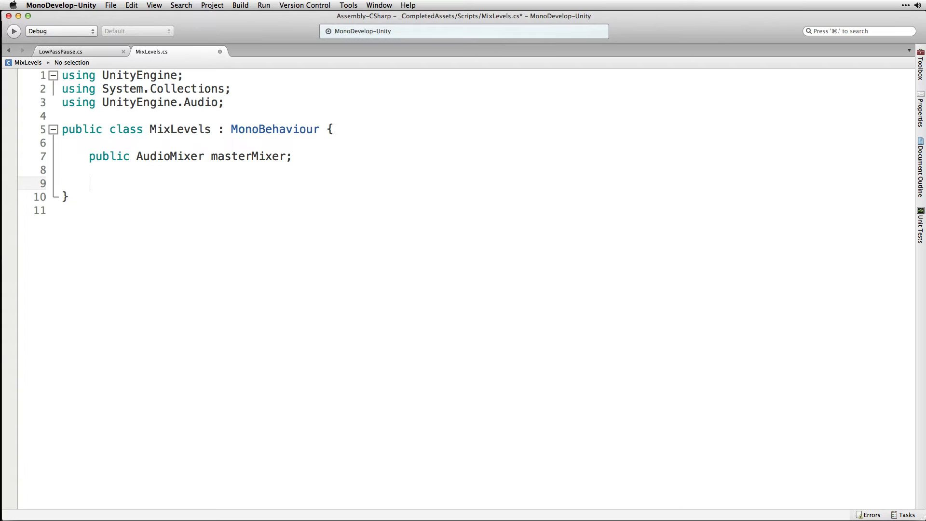
text(public void Set)
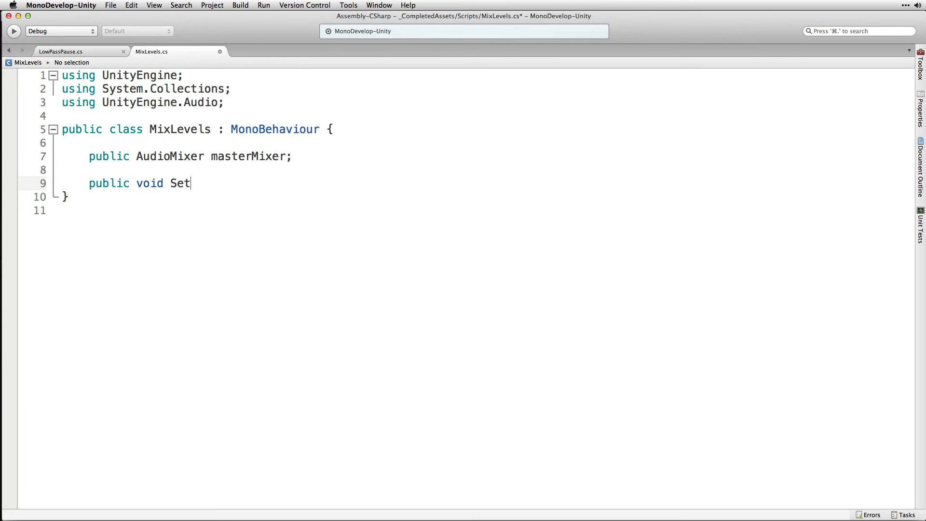
text(SfxLvl()
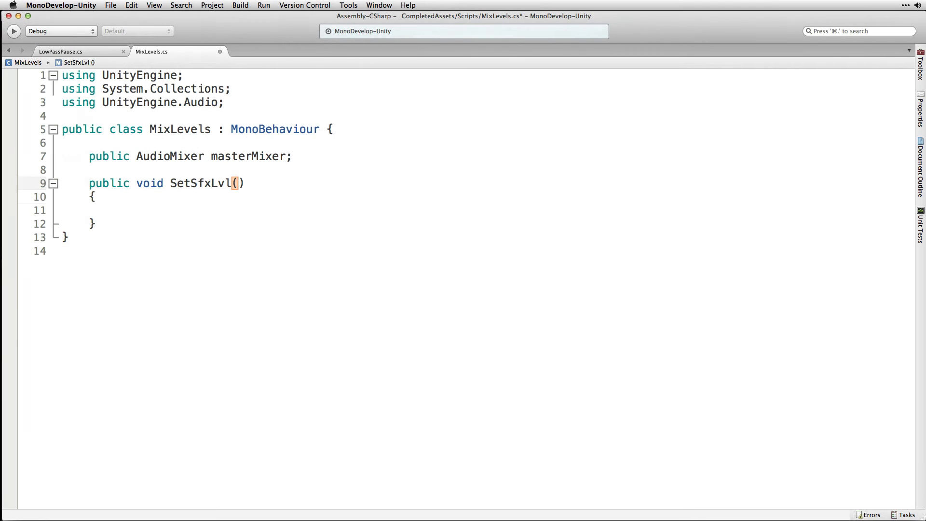
text(float sf)
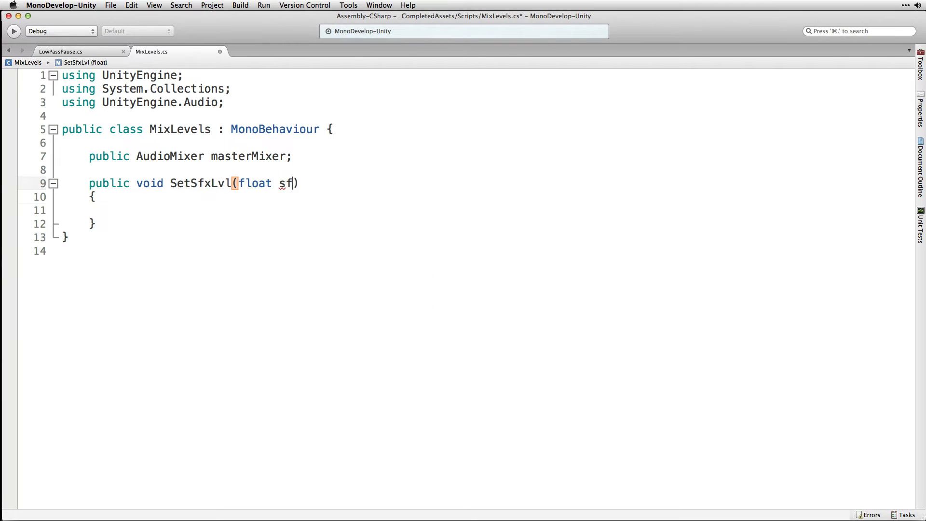
text(xLvl)
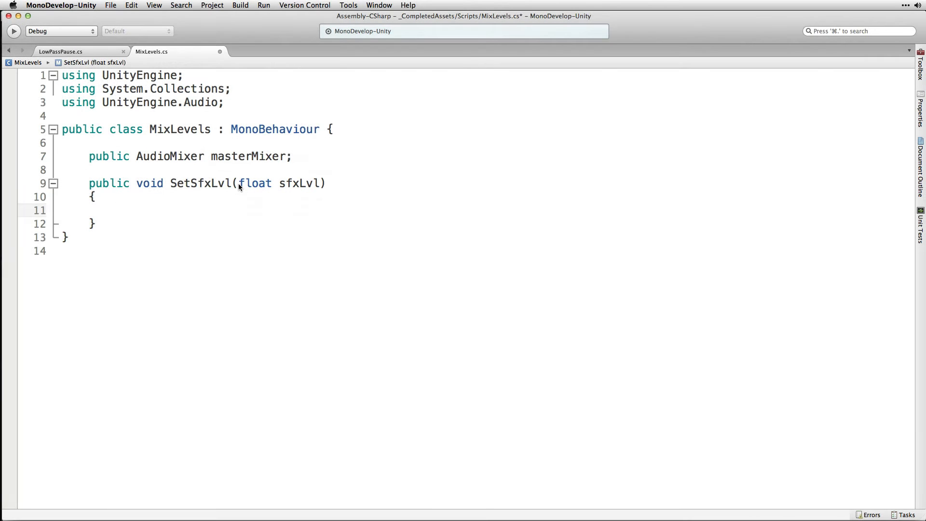
click(117, 210)
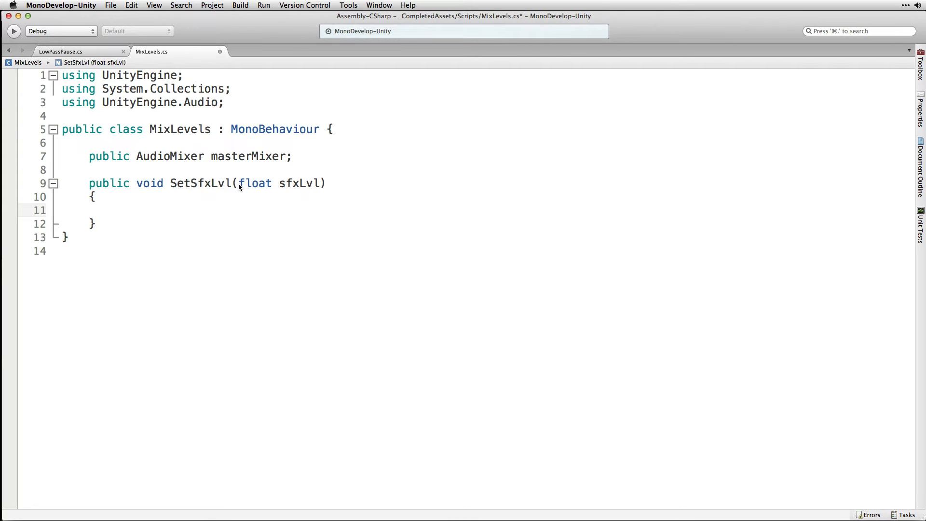
text(masterMixer.SetFloat)
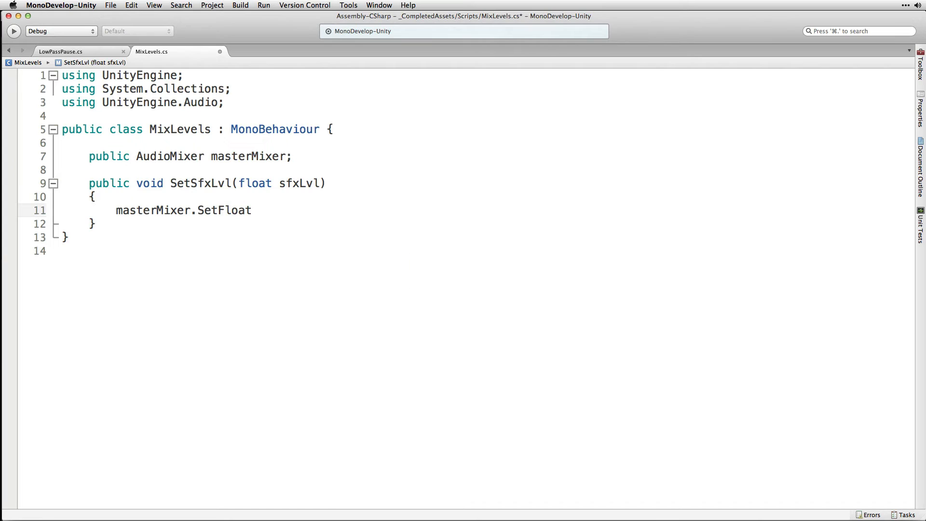
text(();)
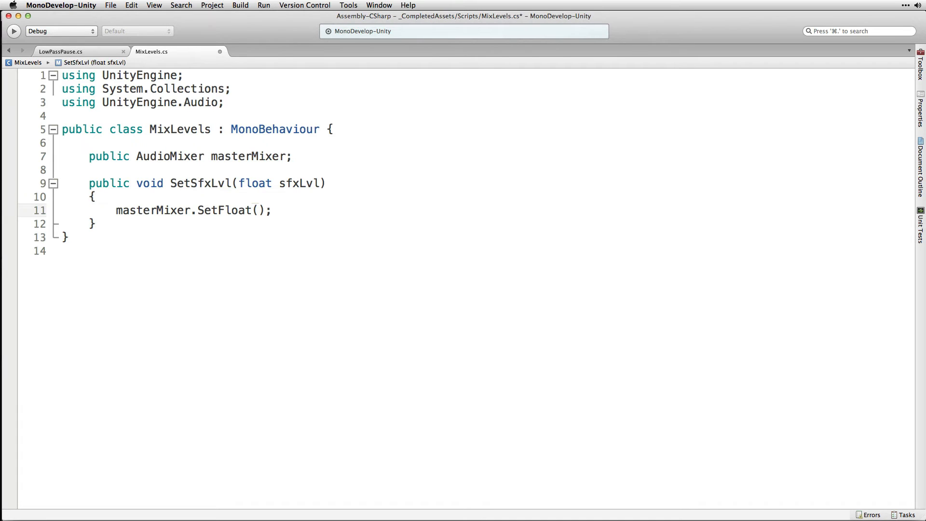
text("sfxVol", sfxLvl)
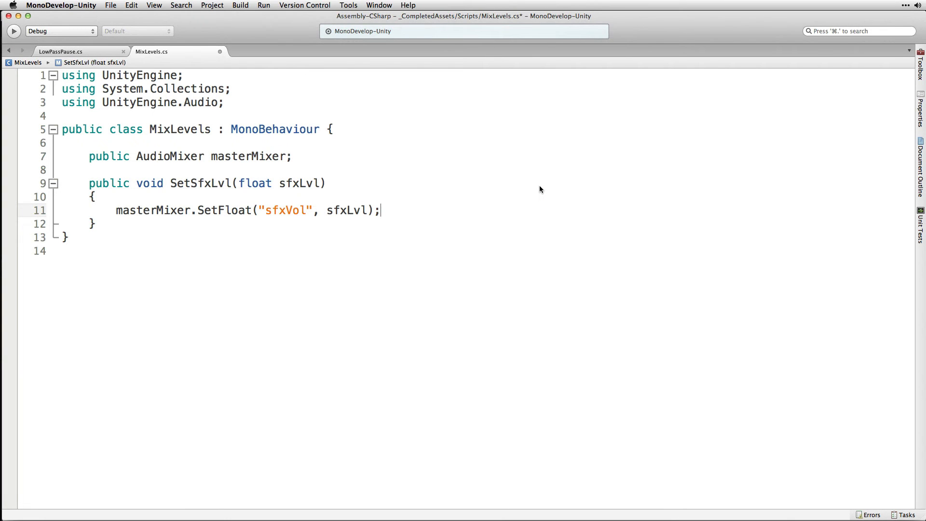
key(Return)
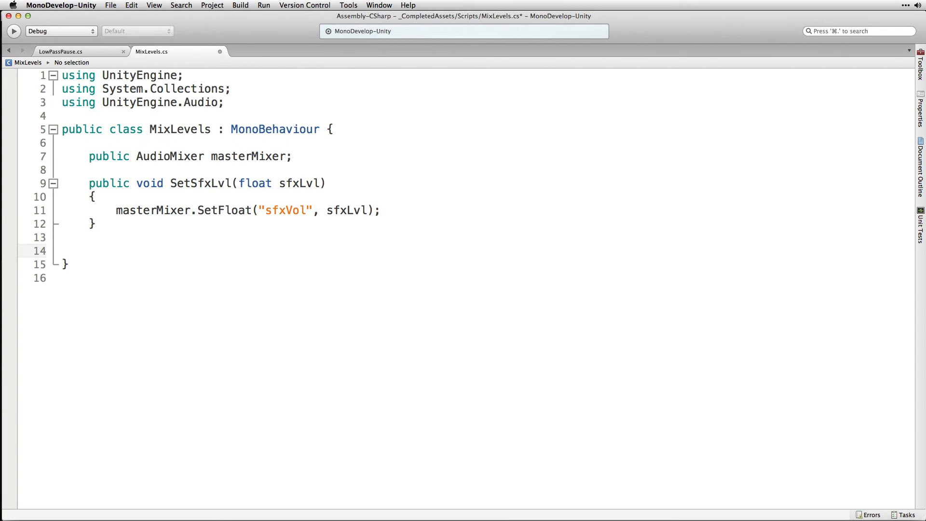
Step: Write public void SetMusicLvl(float musicLvl) calling masterMixer.SetFloat("musicVol", musicLvl)
text(public void SetMusicLvl ()
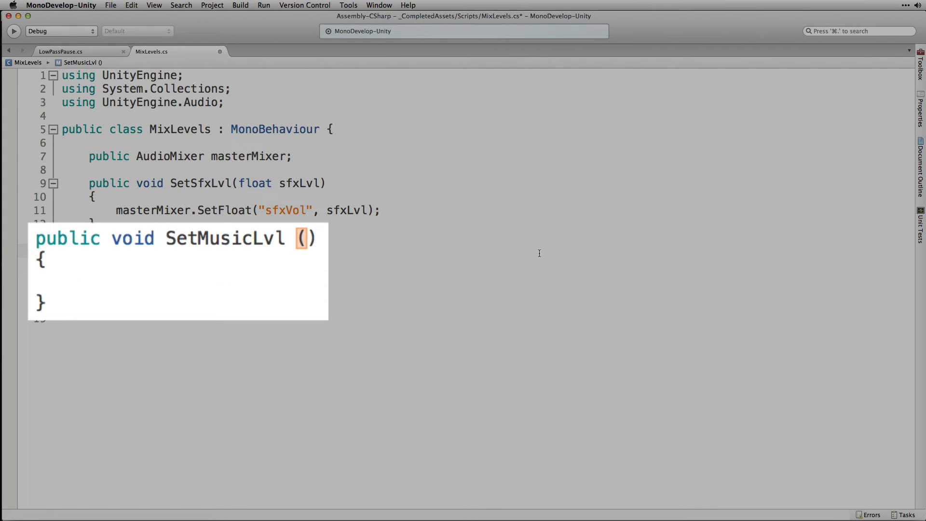
text(float)
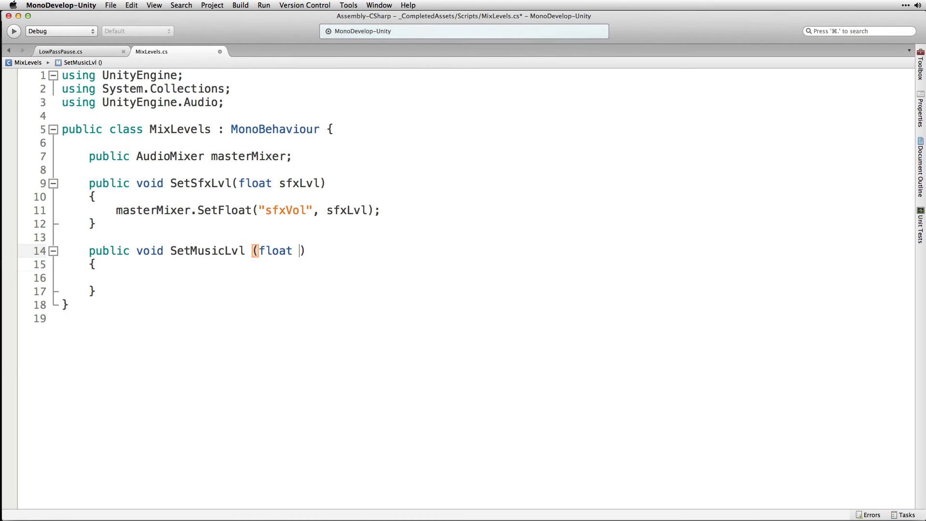
text(musicLvl)
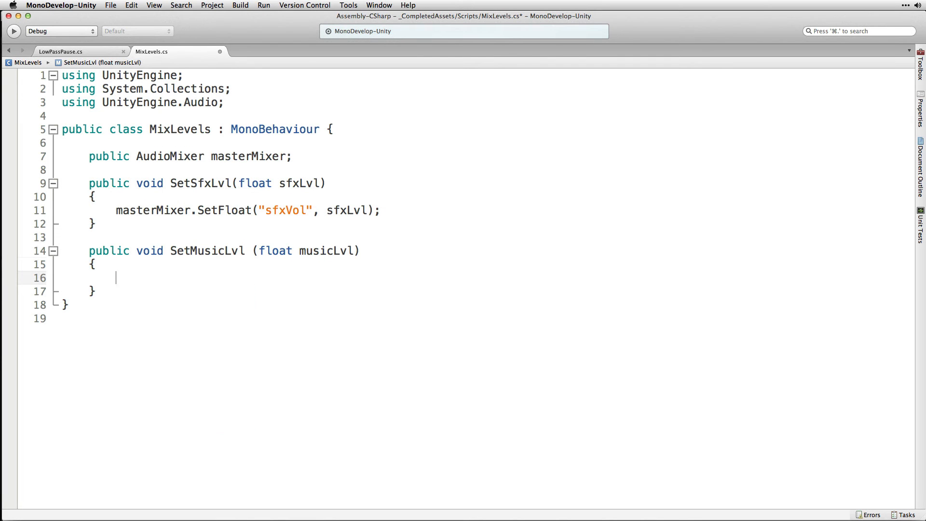
text(masterMixer.SetFloat ("m)
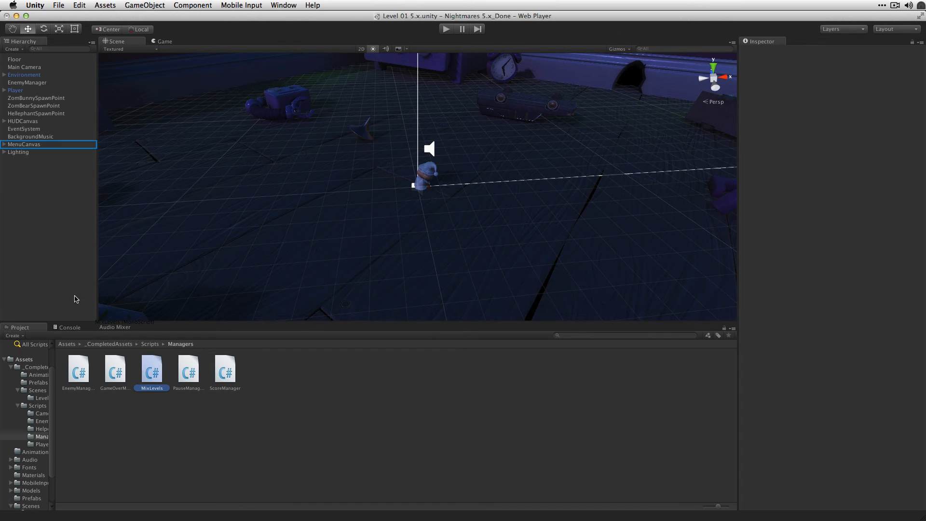
Step: Assign MasterMixer to the Master Mixer field of MenuCanvas's Mix Levels component
click(151, 369)
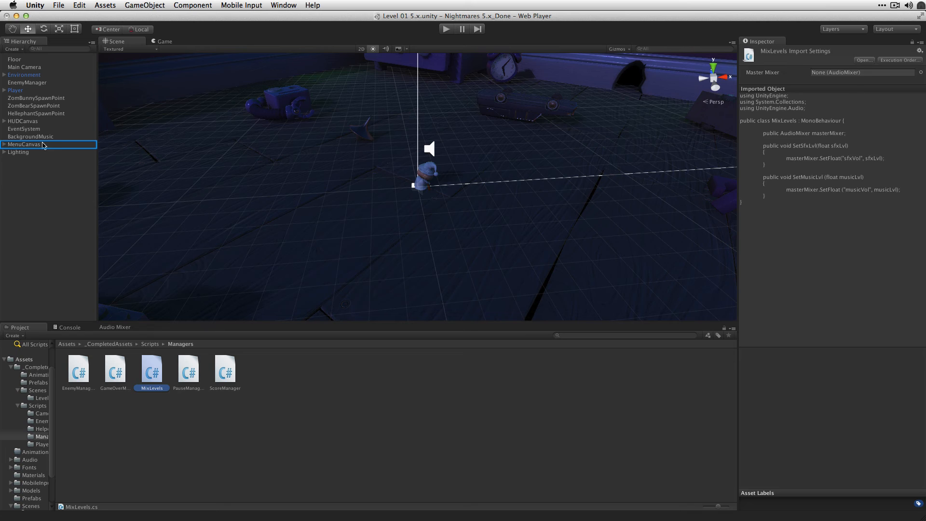
click(24, 144)
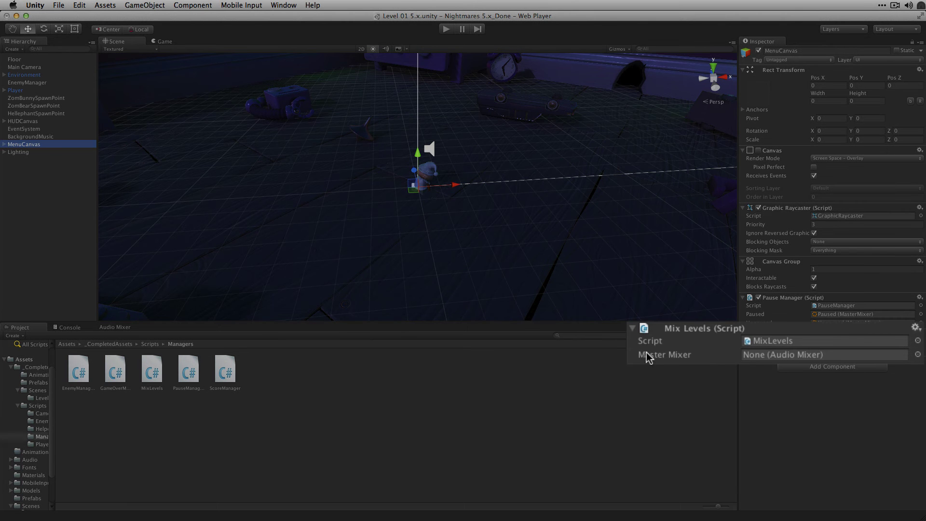
mouse_move(648, 359)
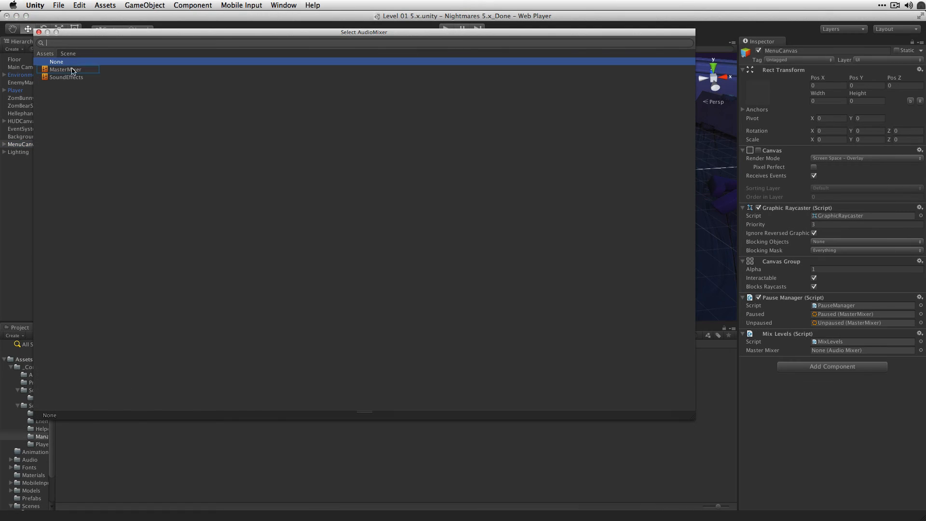
click(64, 69)
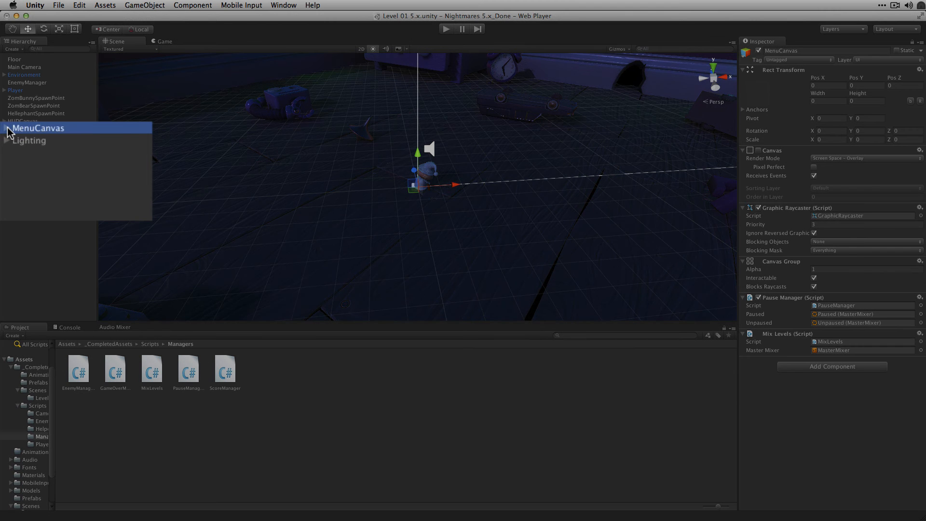
Step: Wire EffectsSlider's On Value Changed to MixLevels.SetSfxLvl on MenuCanvas and remove the Player volume listener
click(6, 127)
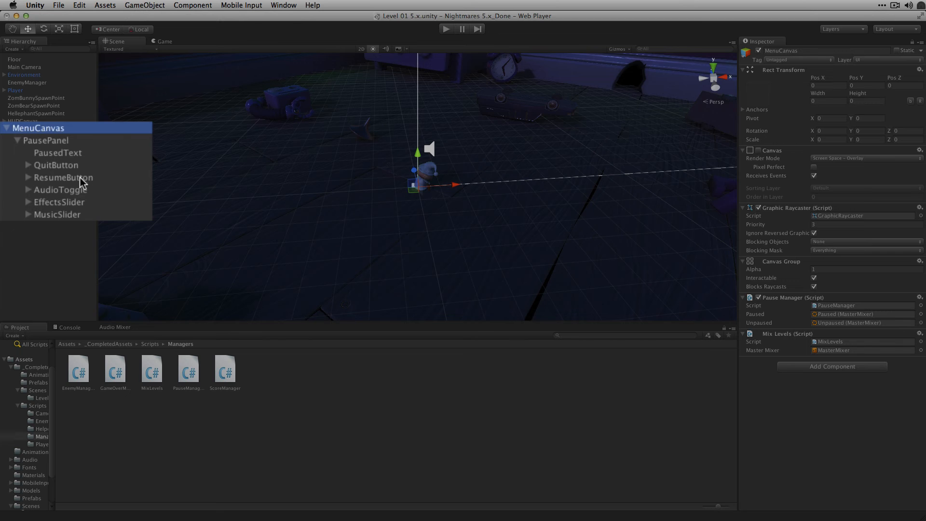
click(59, 202)
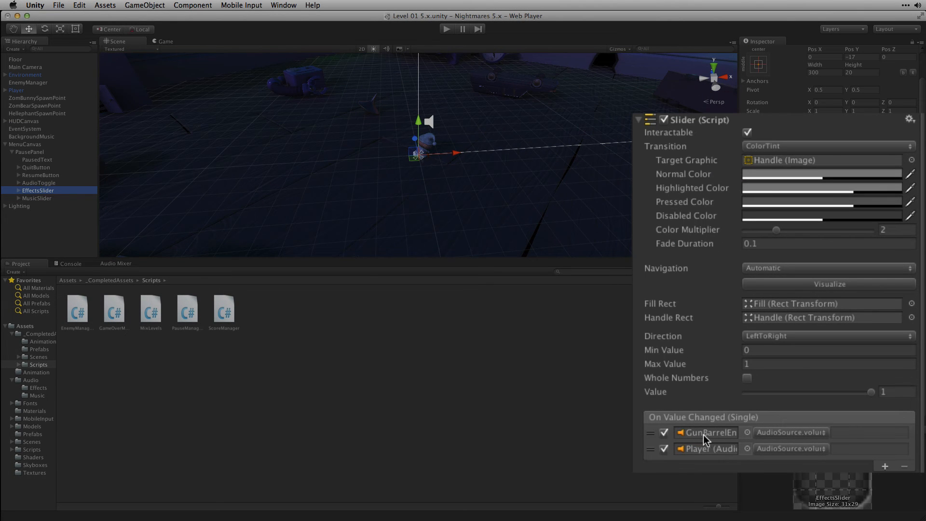
mouse_move(696, 441)
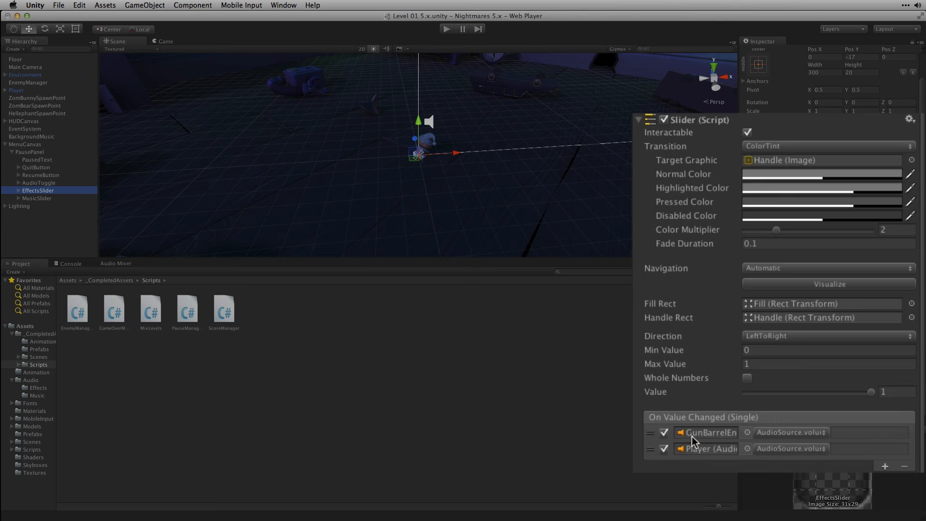
mouse_move(721, 451)
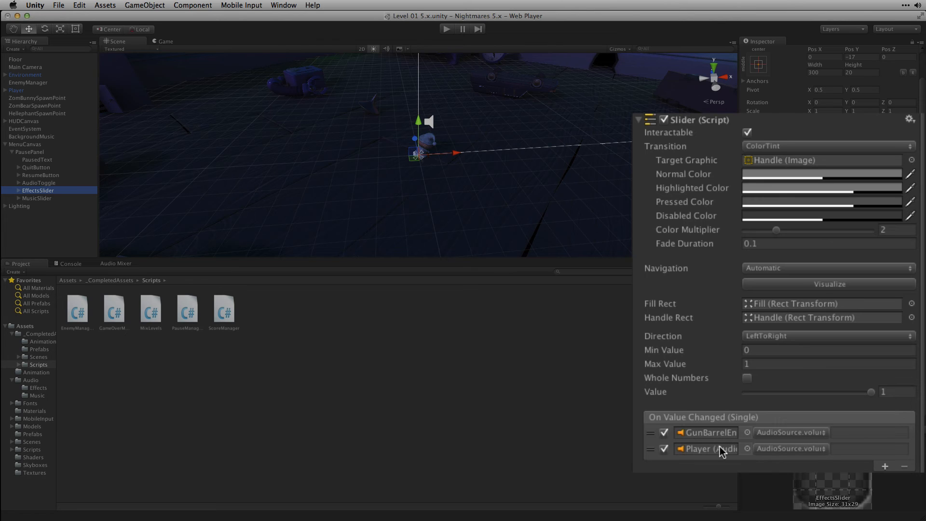
mouse_move(708, 451)
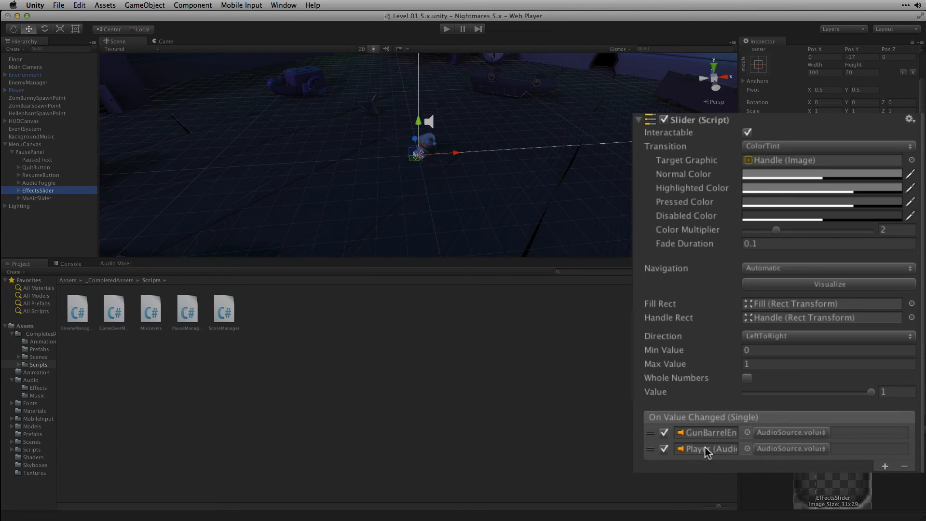
mouse_move(725, 462)
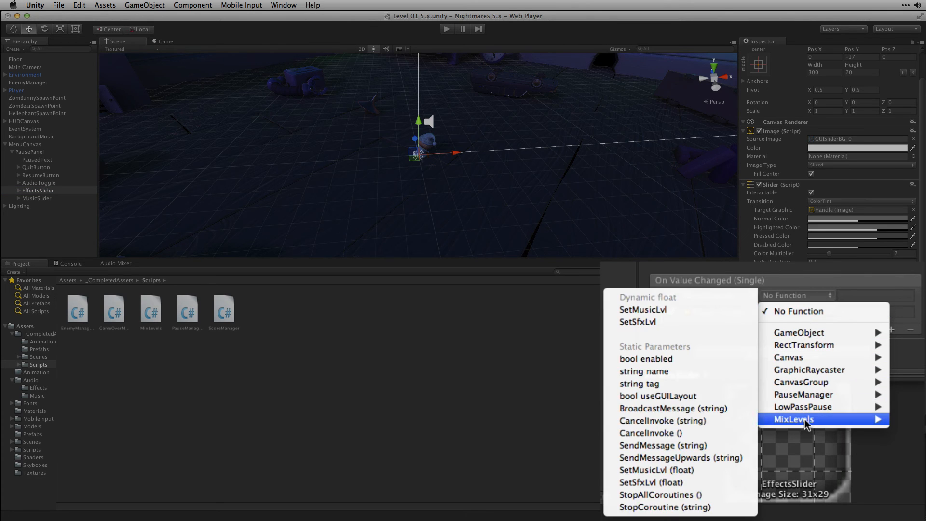
mouse_move(709, 329)
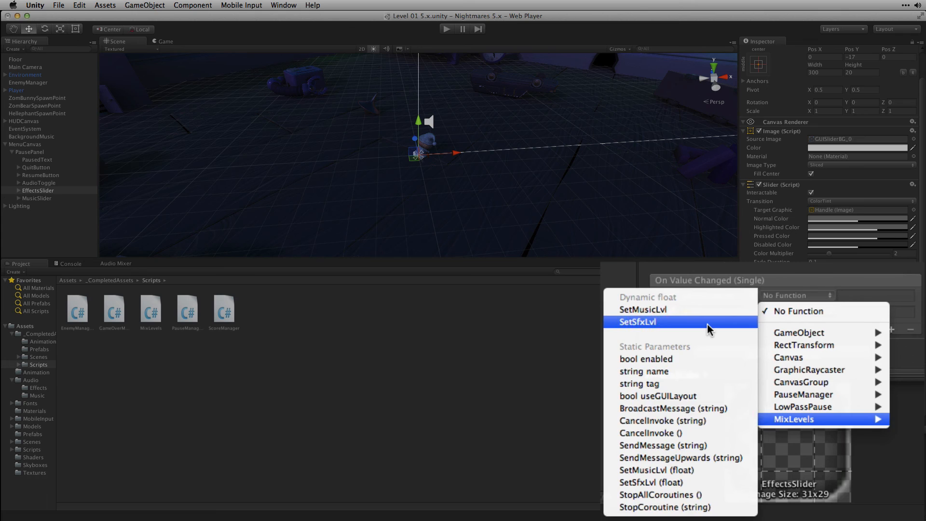
click(636, 321)
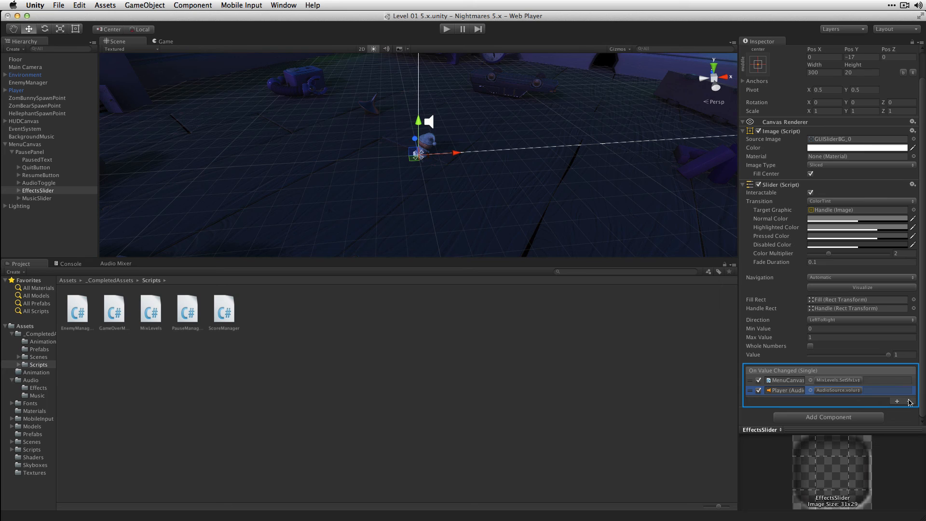
click(908, 401)
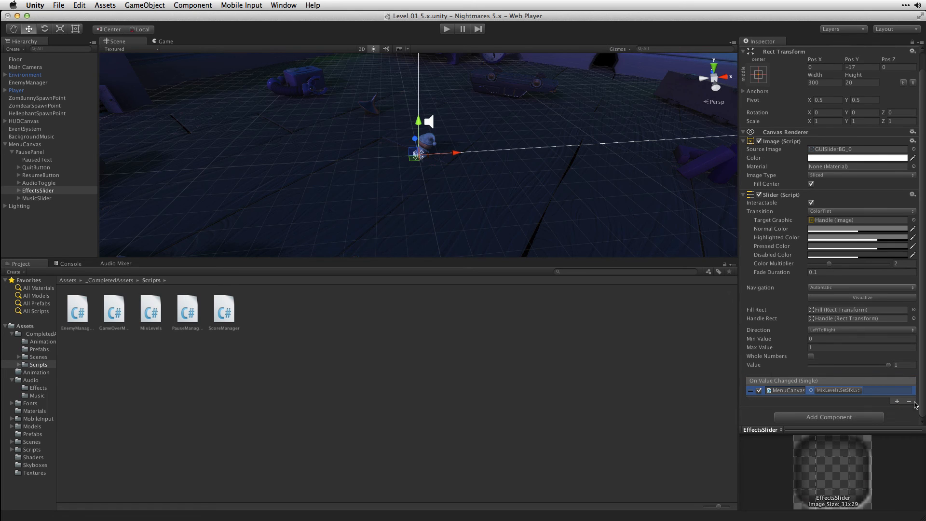
click(37, 198)
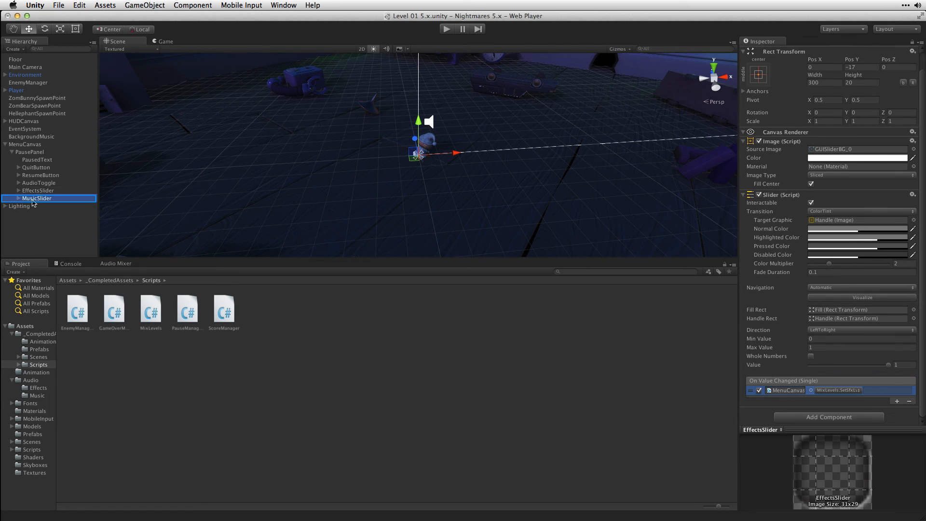
Step: Wire MusicSlider's On Value Changed to MixLevels.SetMusicLvl (dynamic float) on MenuCanvas
click(36, 198)
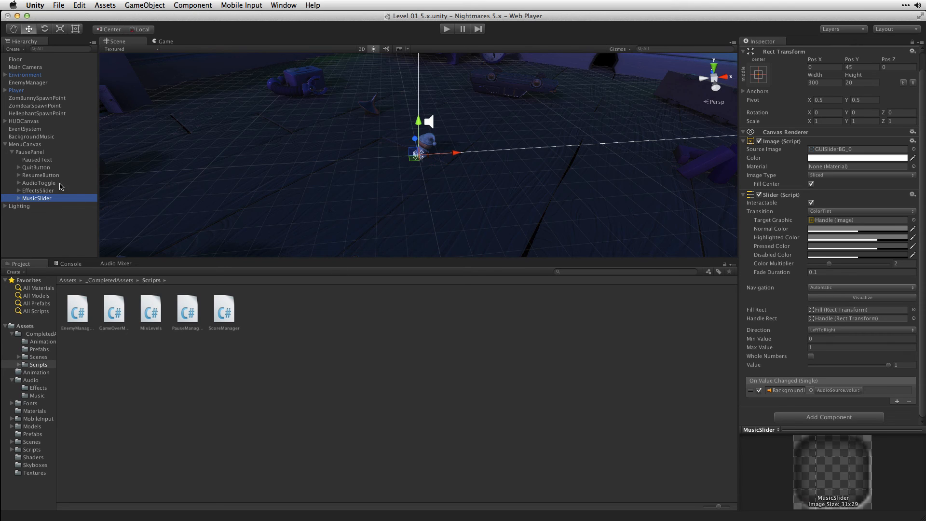
mouse_move(796, 384)
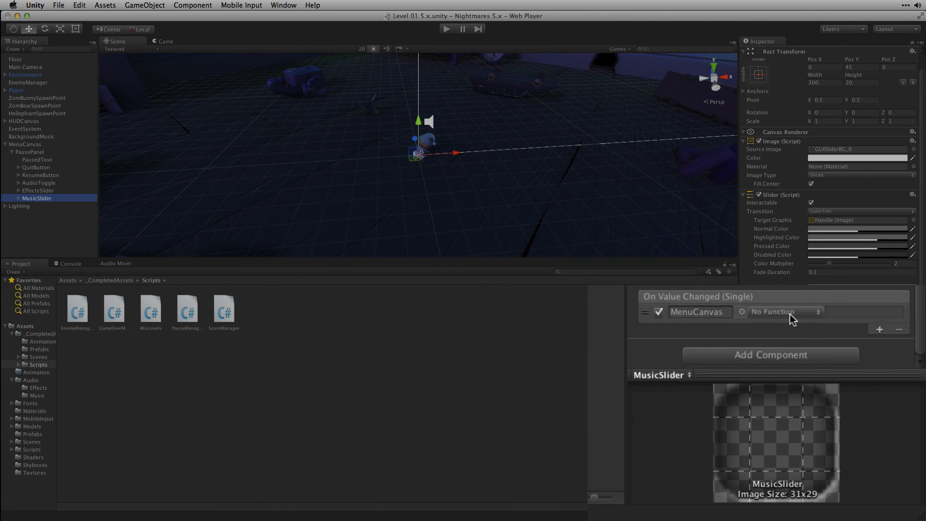
click(784, 311)
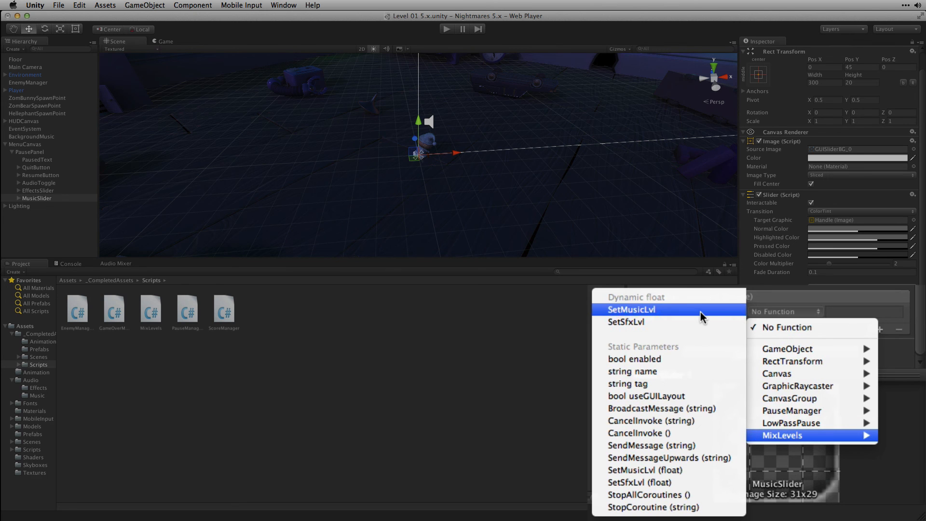
click(631, 308)
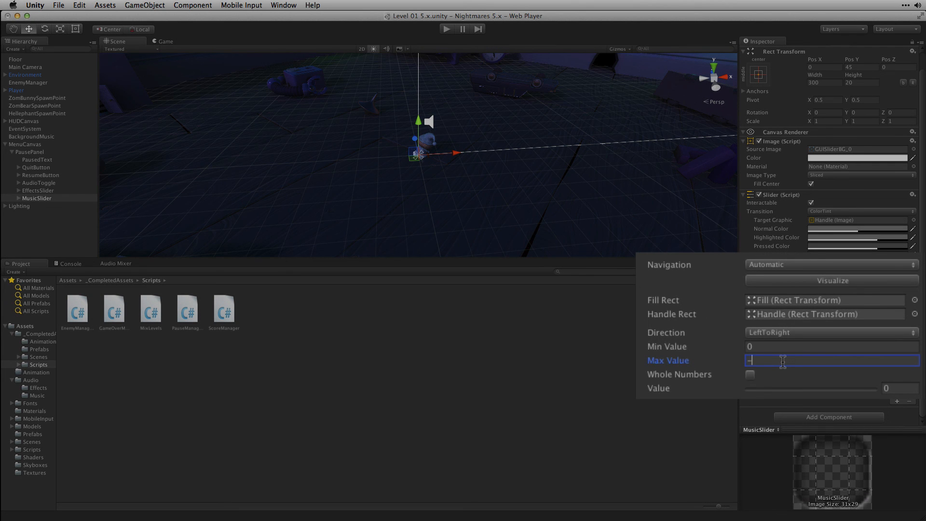
Step: Set MusicSlider to range -80 to -10 and EffectsSlider minimum to -80
text(-10)
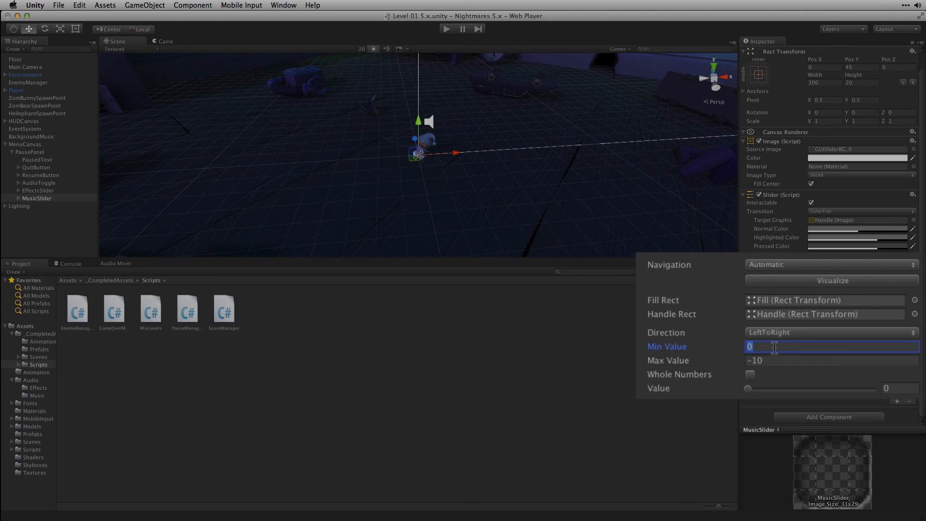
text(-80)
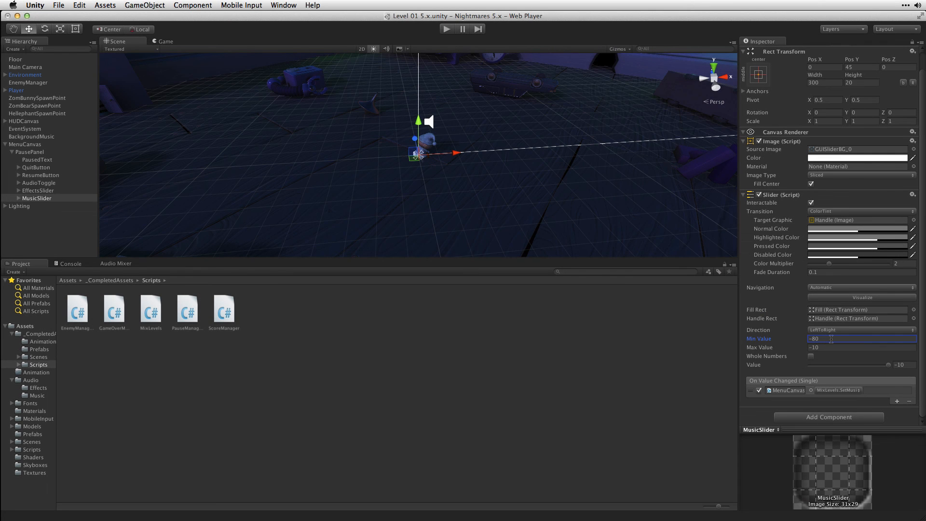
click(37, 190)
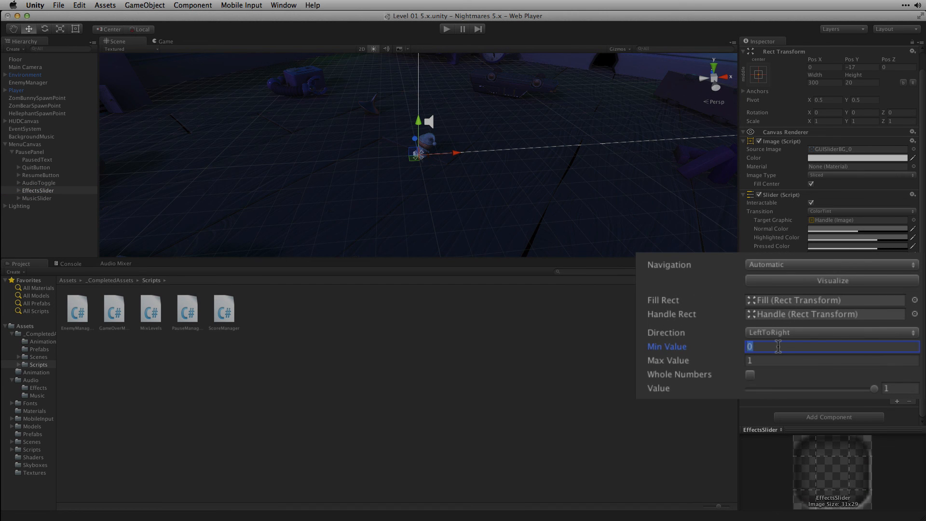
text(-80)
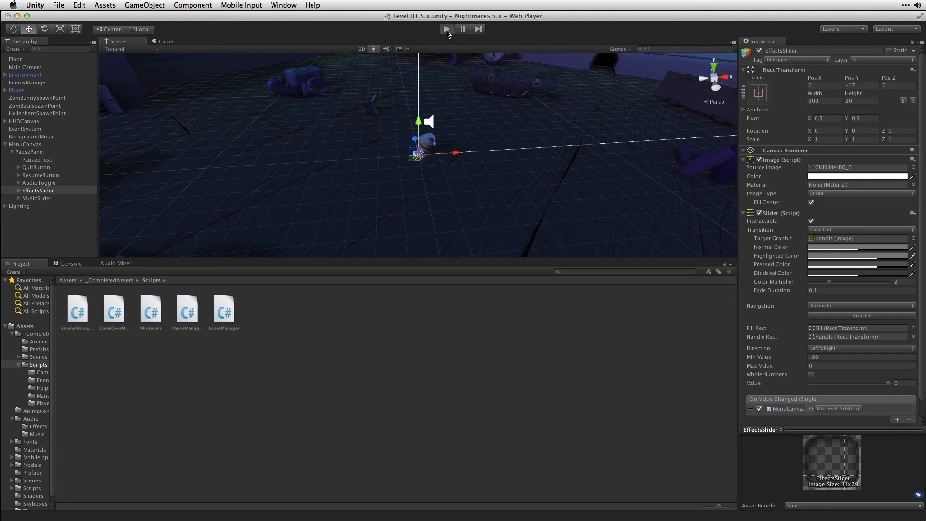
Step: Enter play mode, adjust the pause menu's volume sliders, then resume the game
click(447, 28)
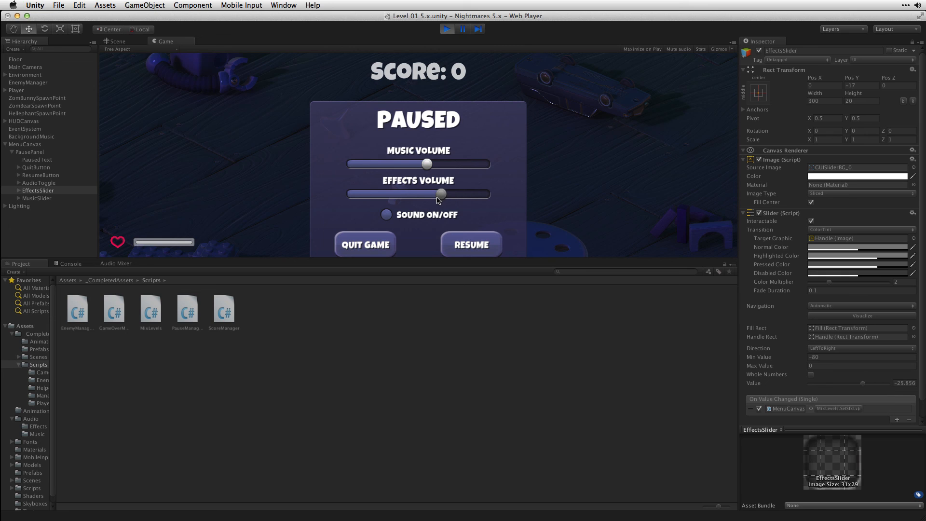
click(471, 244)
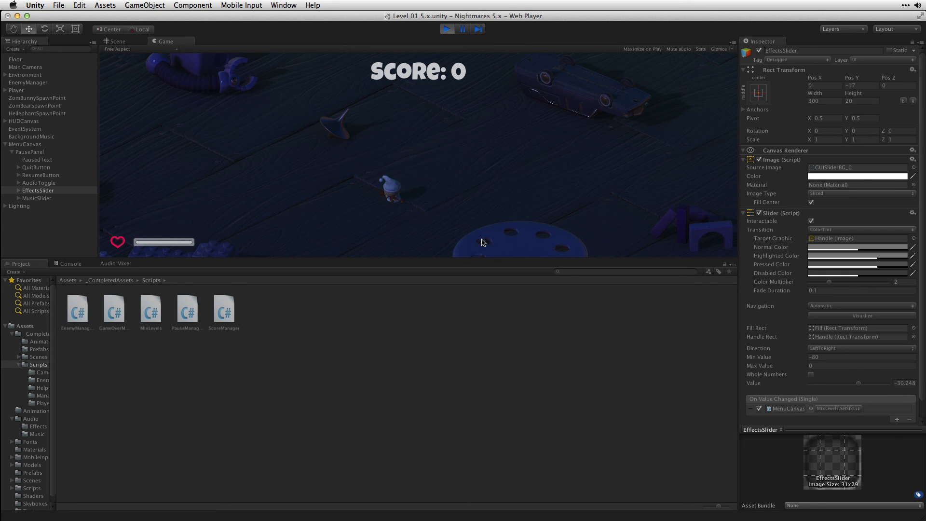